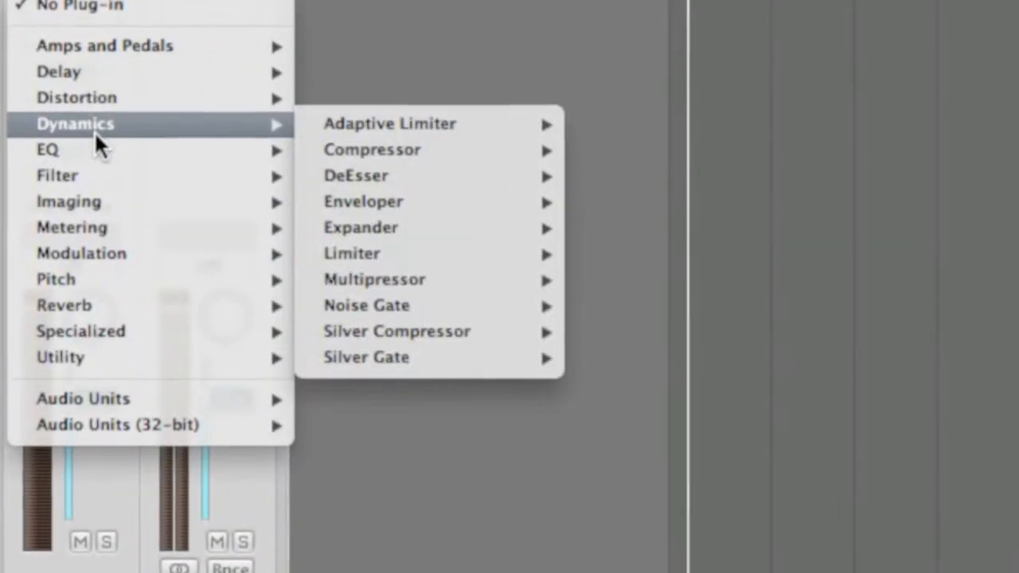
mouse_move(87, 172)
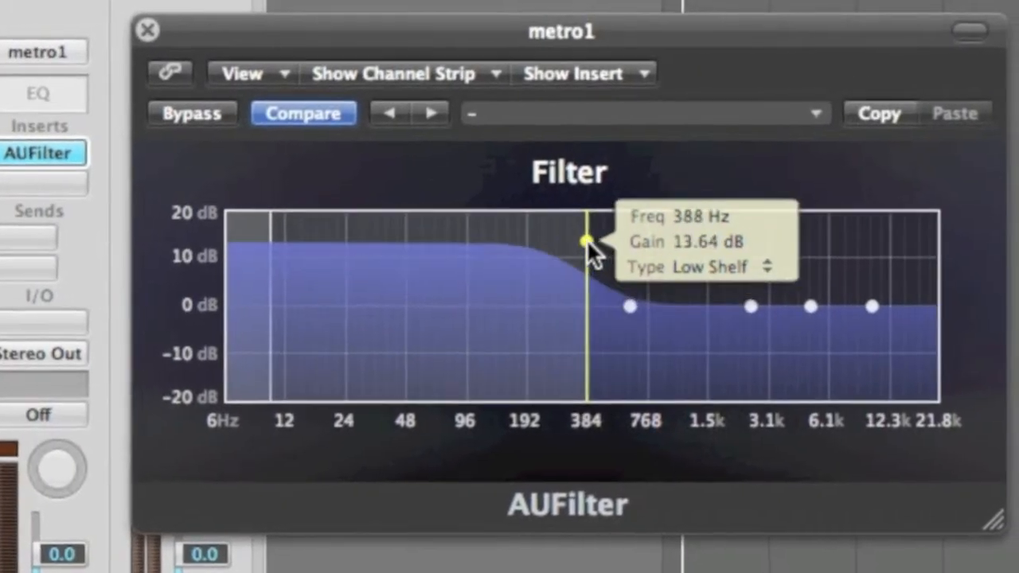
- Drag the AUFilter low-shelf node to roughly 388 Hz at about +13.6 dB
left_click_drag(586, 241, 503, 359)
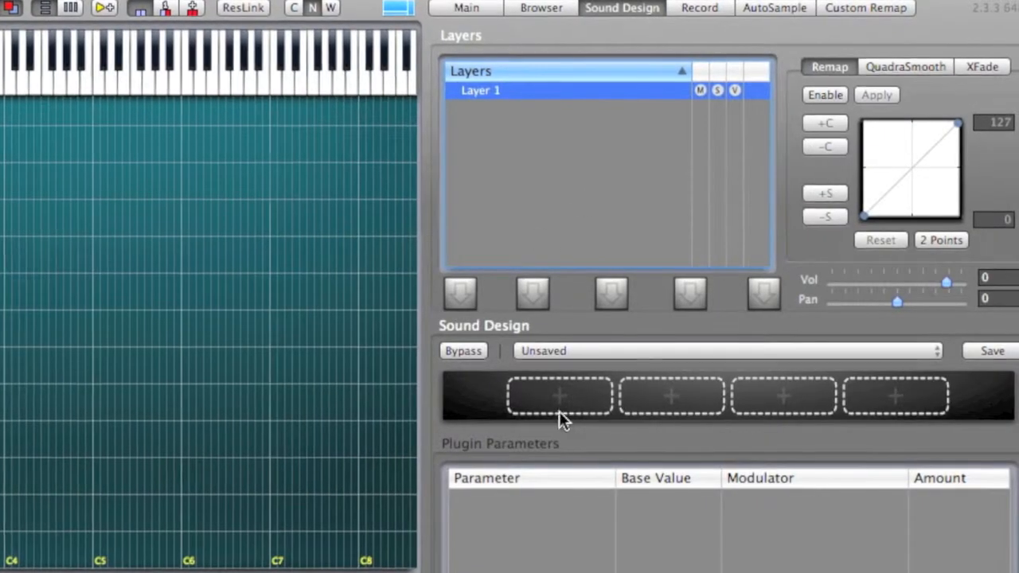
- Add Apple filter effects in empty Sound Design slots and select Layer 1 to review them
left_click(559, 396)
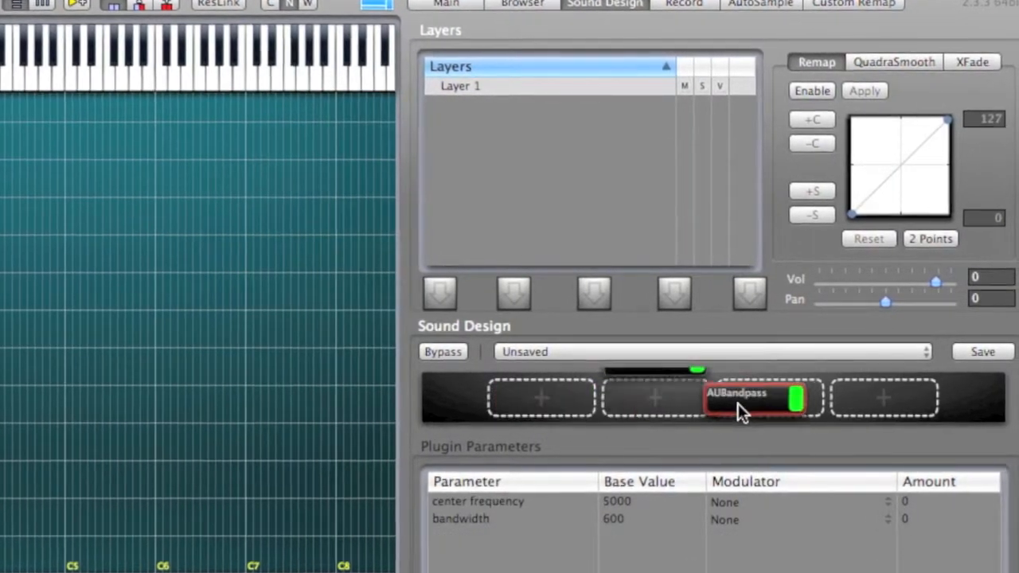
left_click(541, 398)
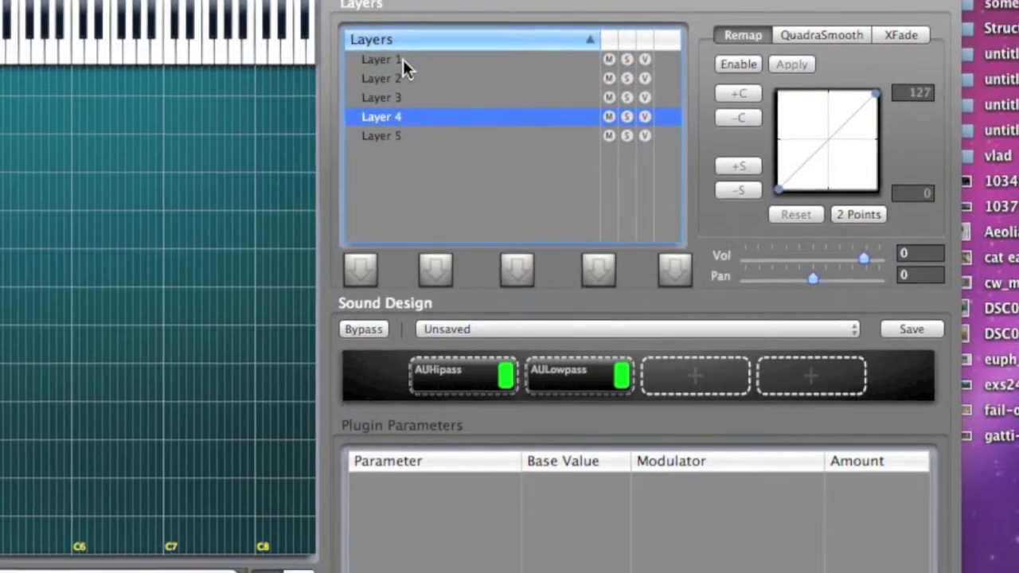
left_click(381, 135)
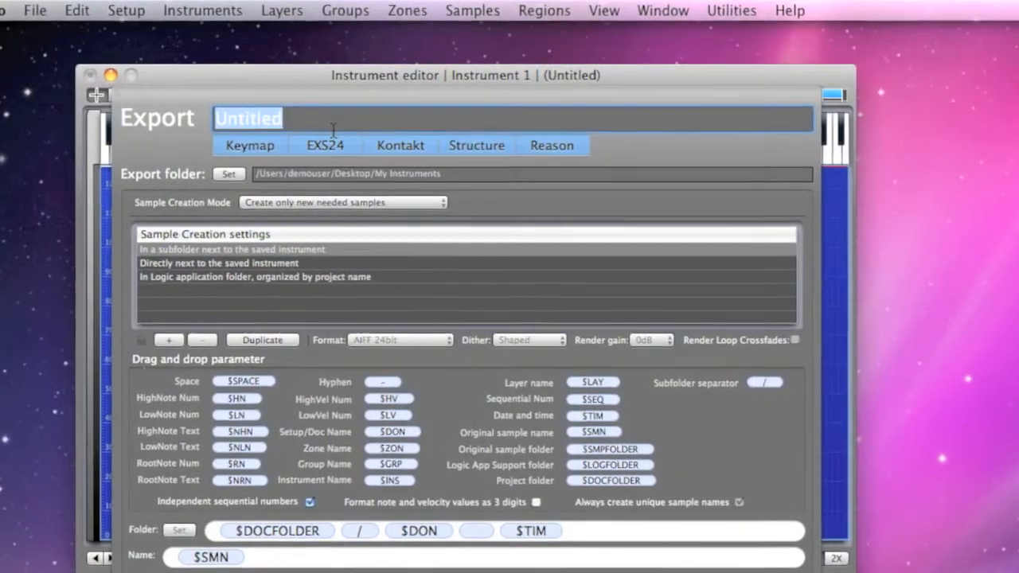
- Return to the instrument editor with the drum loop sample on Layer 1
type("An")
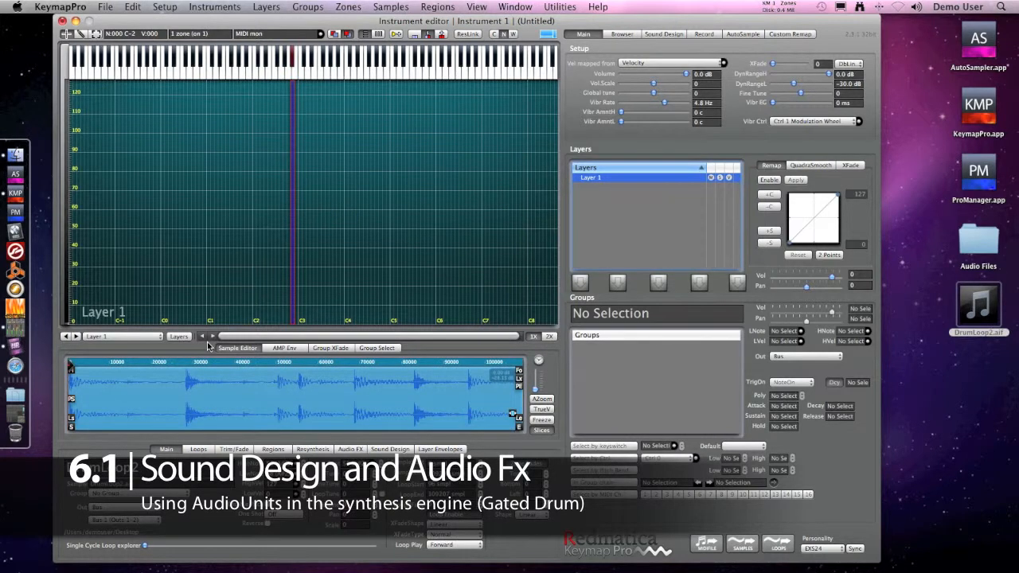
mouse_move(39, 443)
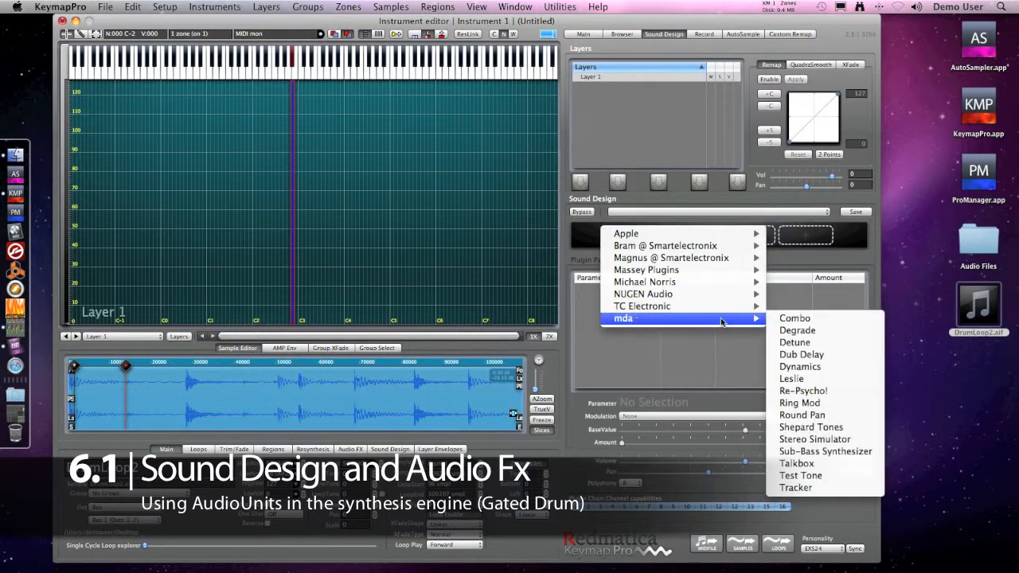
mouse_move(799, 367)
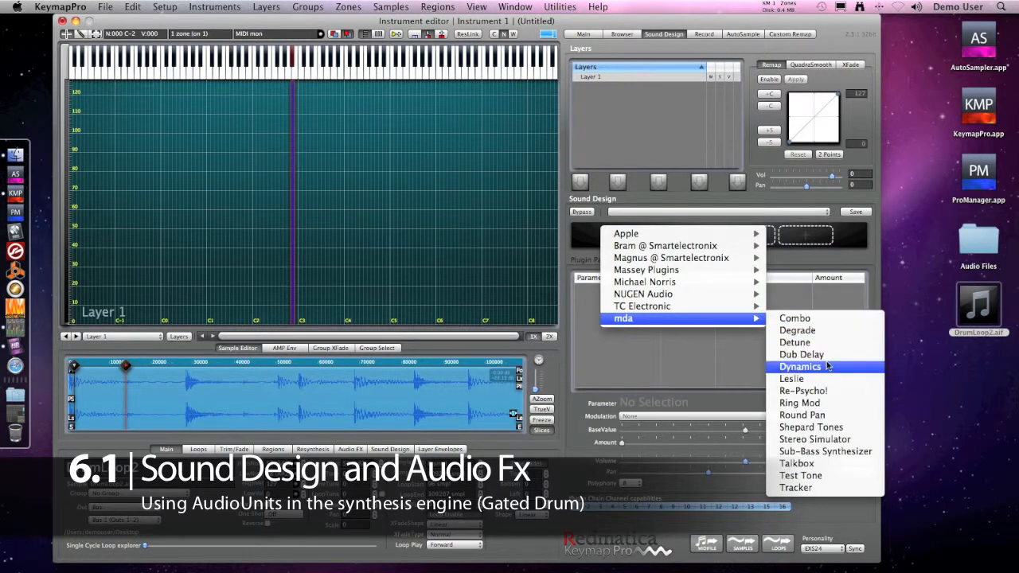
- Load mda Dynamics on Layer 1 with the gate enabled at about -23 dB threshold
left_click(799, 367)
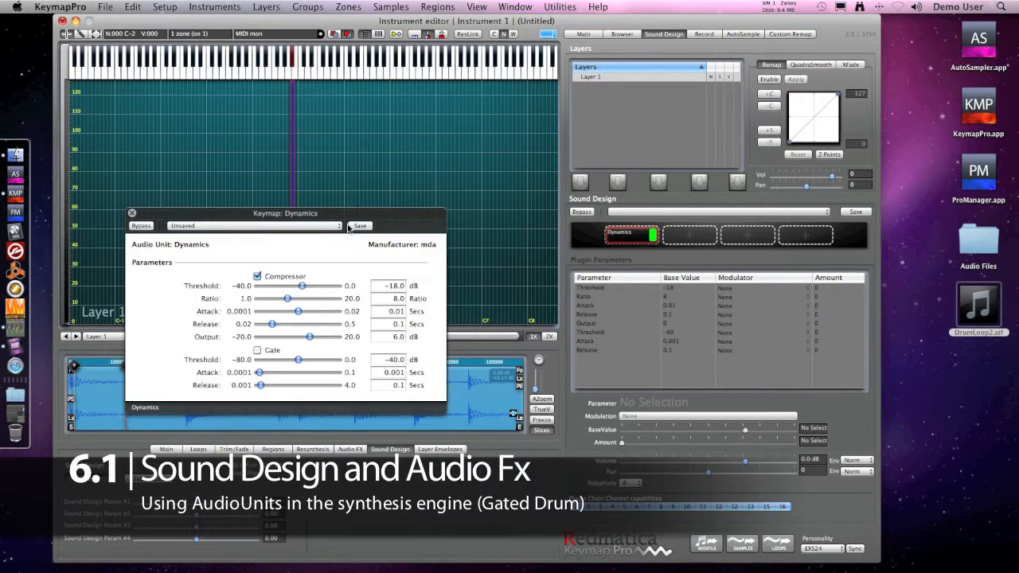
left_click_drag(285, 213, 694, 159)
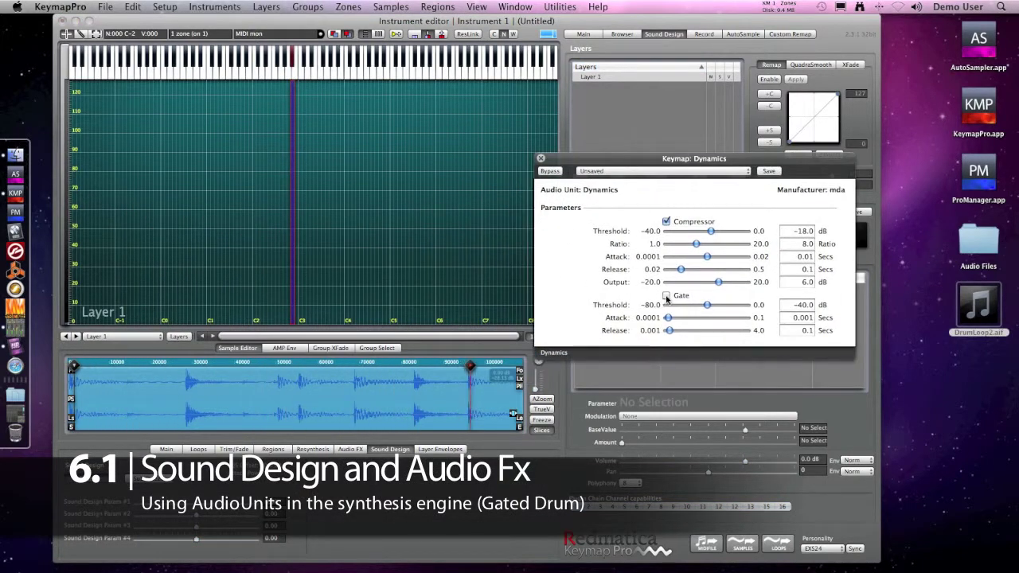
left_click(666, 294)
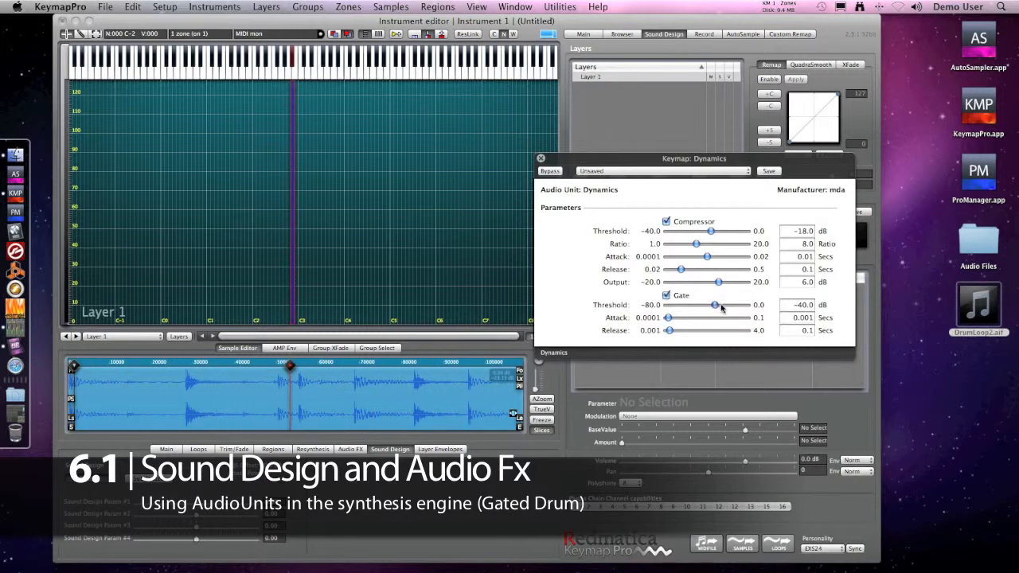
left_click_drag(714, 306, 725, 306)
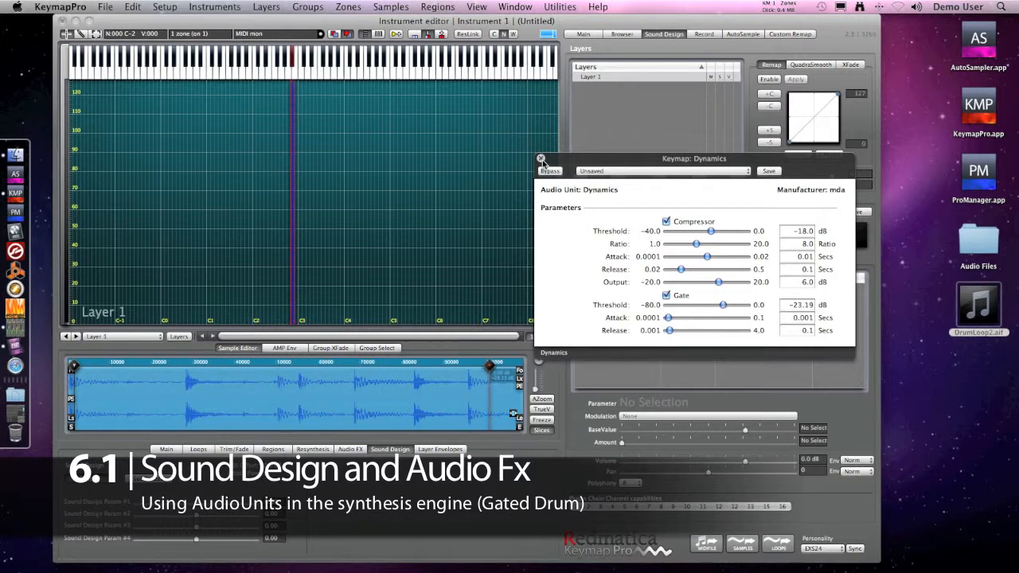
left_click(541, 159)
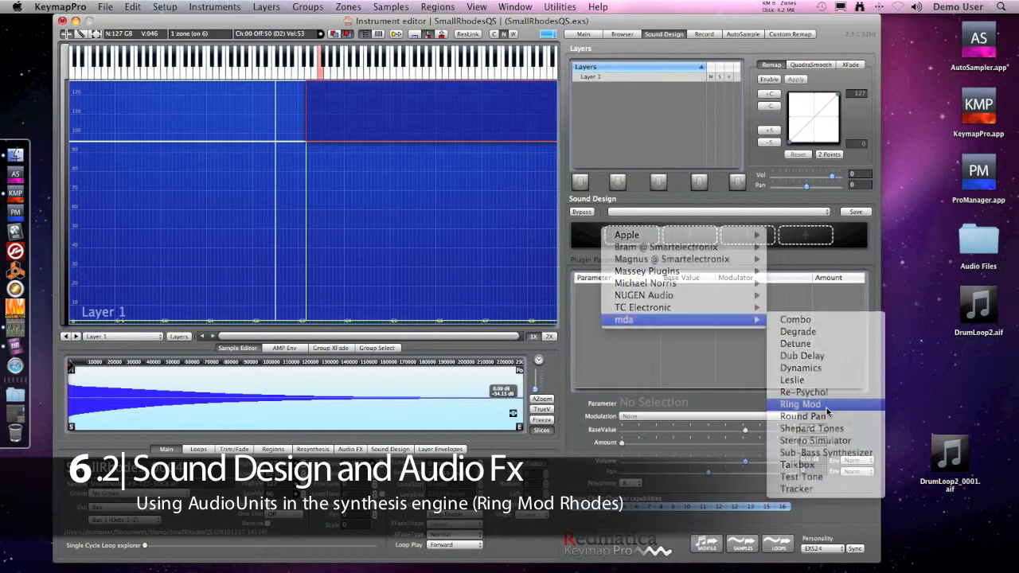
- Load mda Ring Mod on the SmallRhodes layer and review its 1,000 Hz, feedback 95 settings
left_click(799, 404)
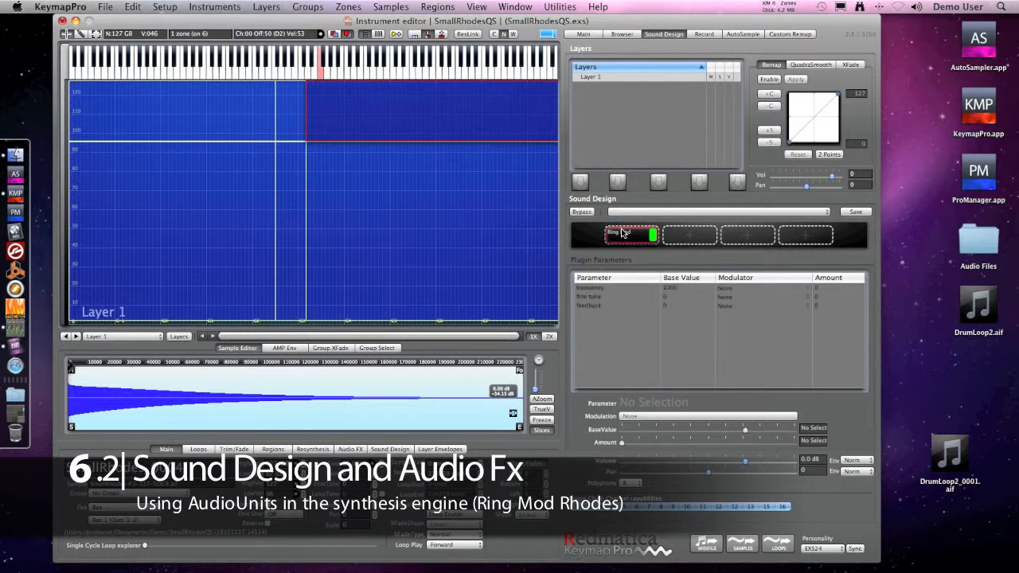
double_click(634, 234)
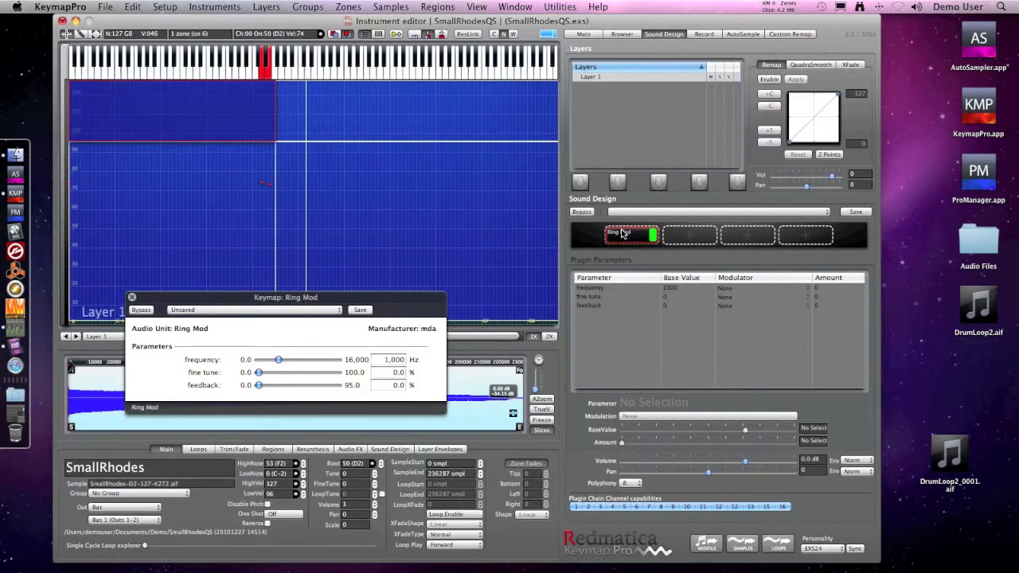
left_click(632, 234)
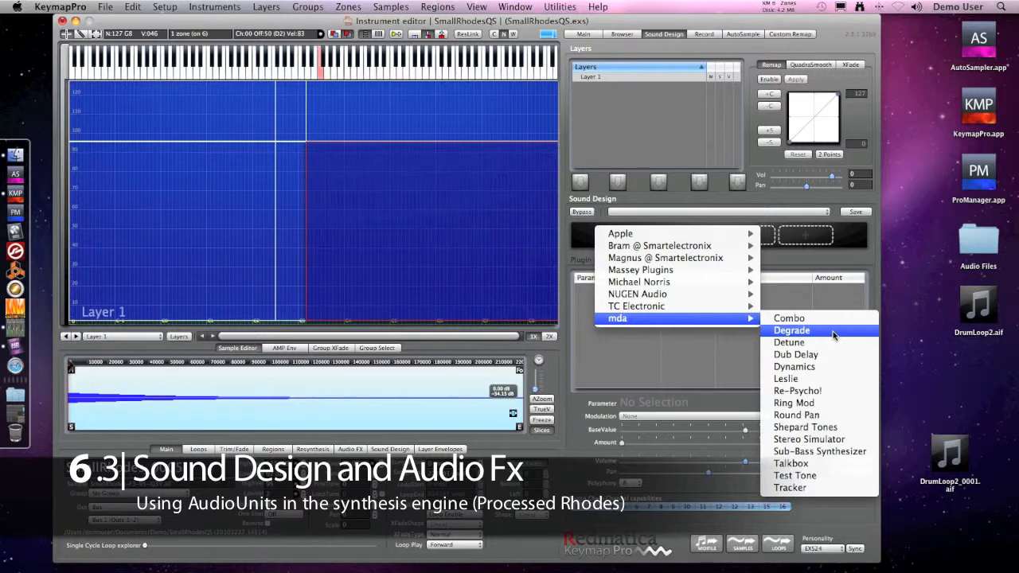
- Load mda Degrade on the Rhodes and set its quantize to about 9 bits
left_click(790, 329)
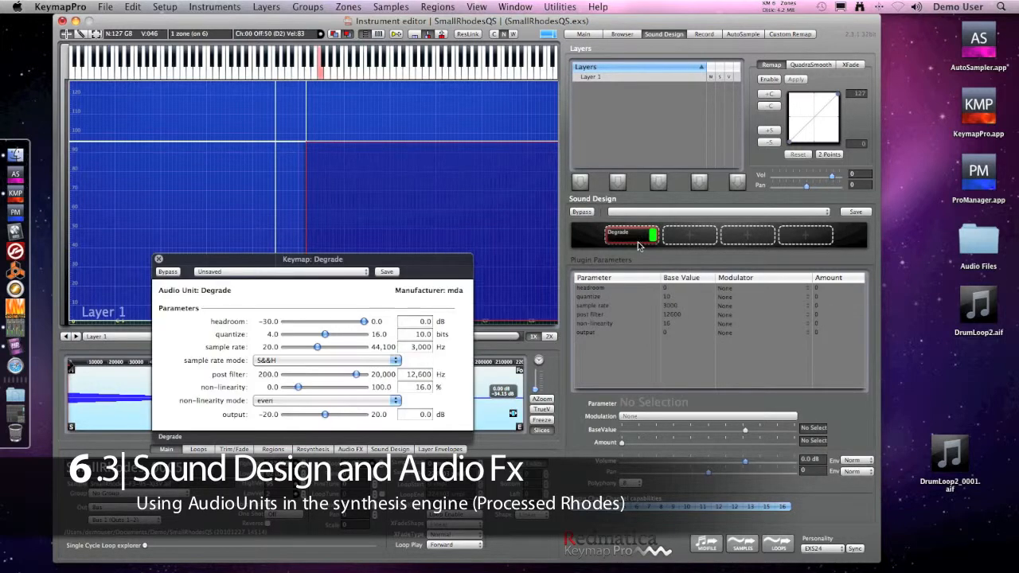
left_click_drag(312, 258, 708, 249)
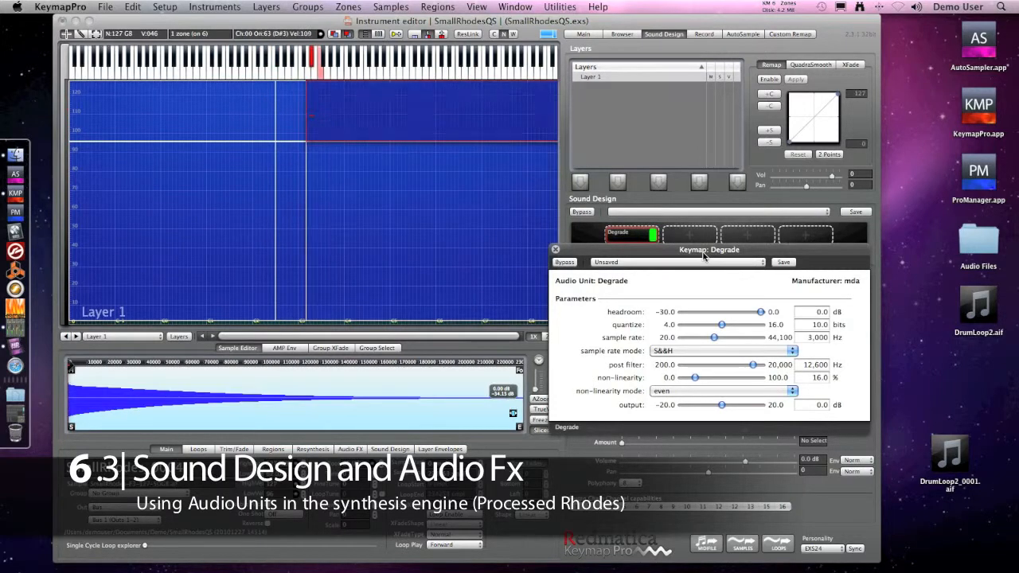
left_click_drag(721, 325, 750, 325)
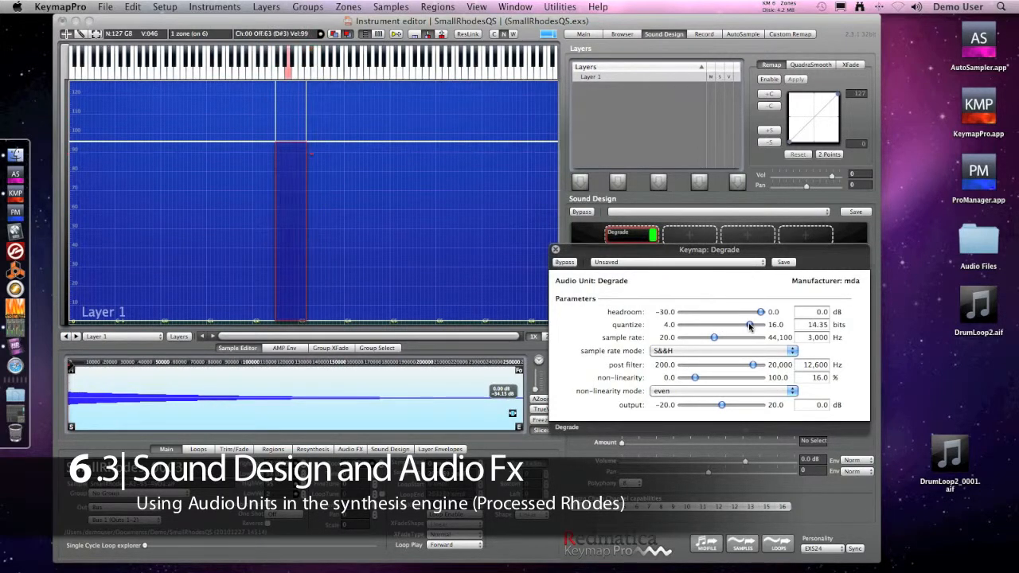
left_click_drag(748, 325, 691, 325)
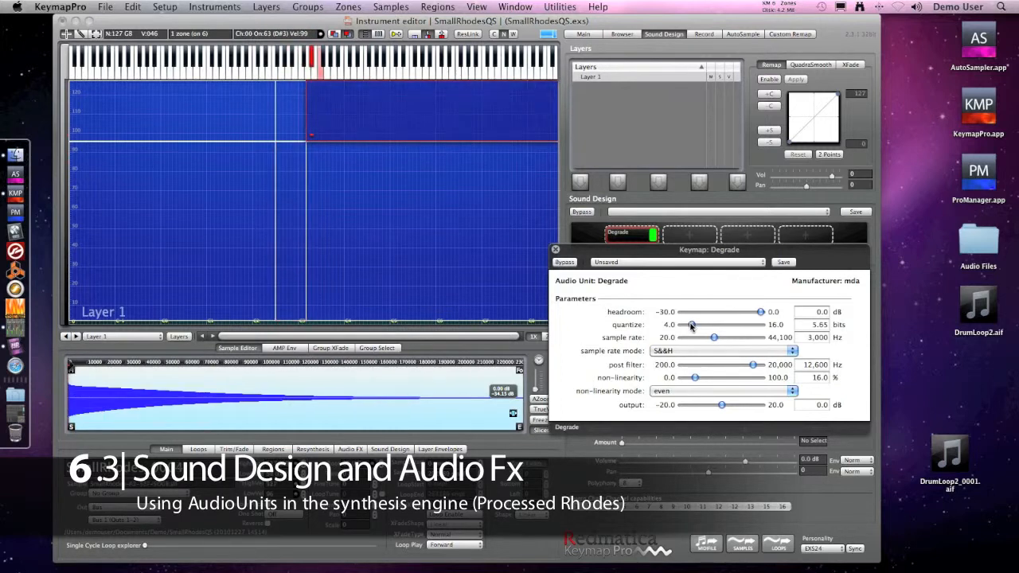
left_click_drag(691, 325, 711, 325)
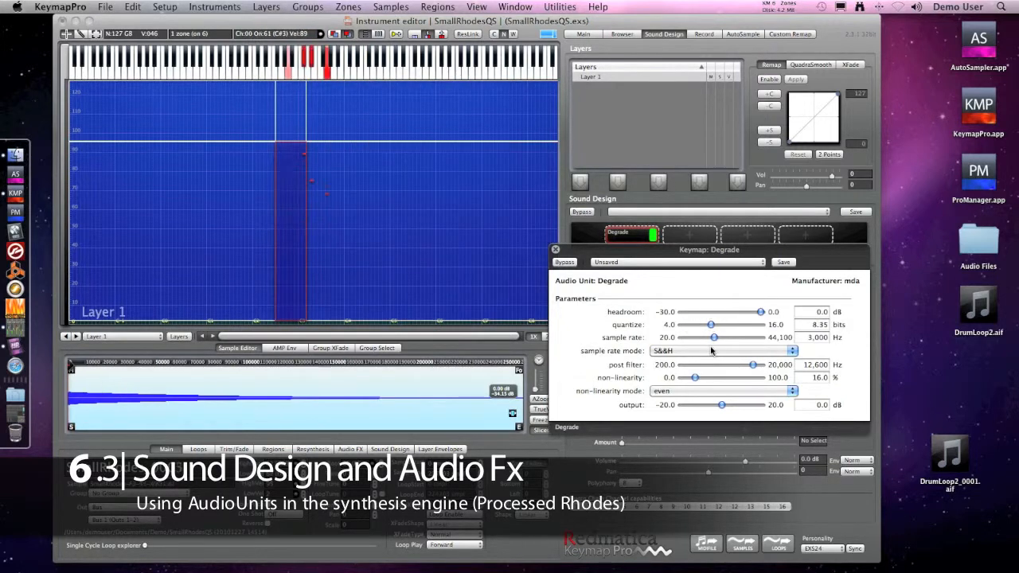
- Lower the Degrade sample rate to roughly 33.5 kHz
left_click(720, 350)
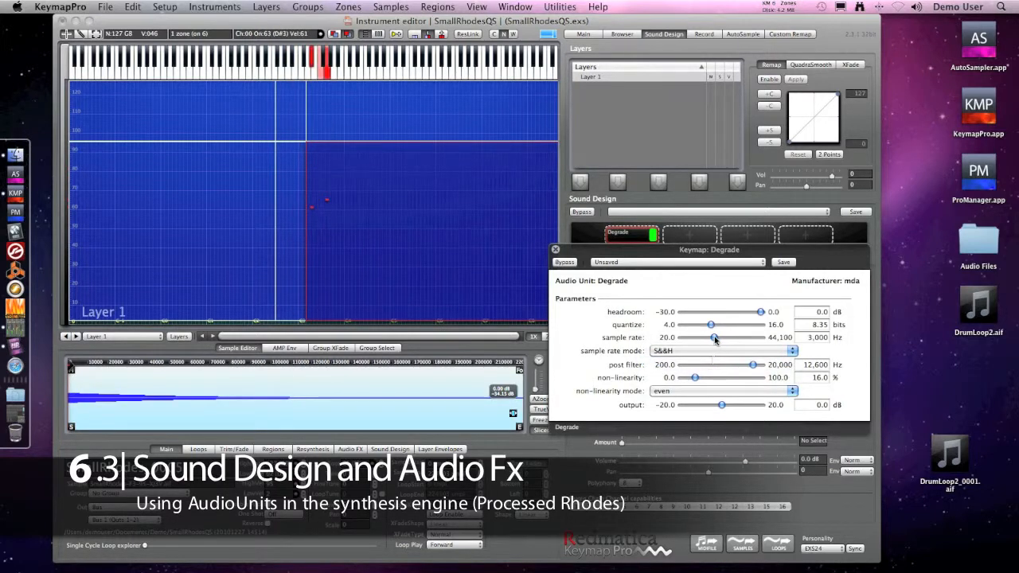
left_click_drag(713, 338, 736, 338)
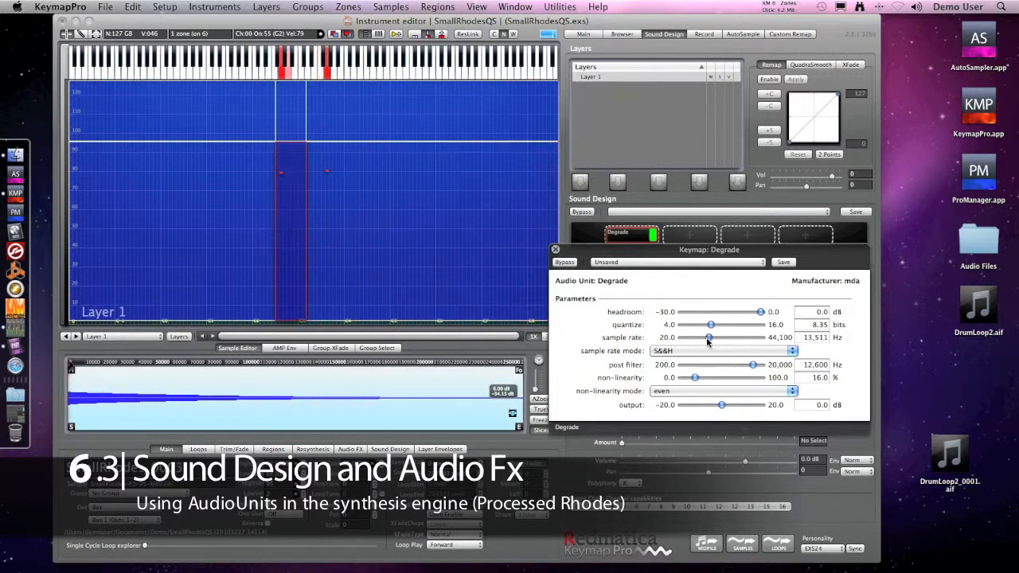
left_click_drag(709, 338, 698, 337)
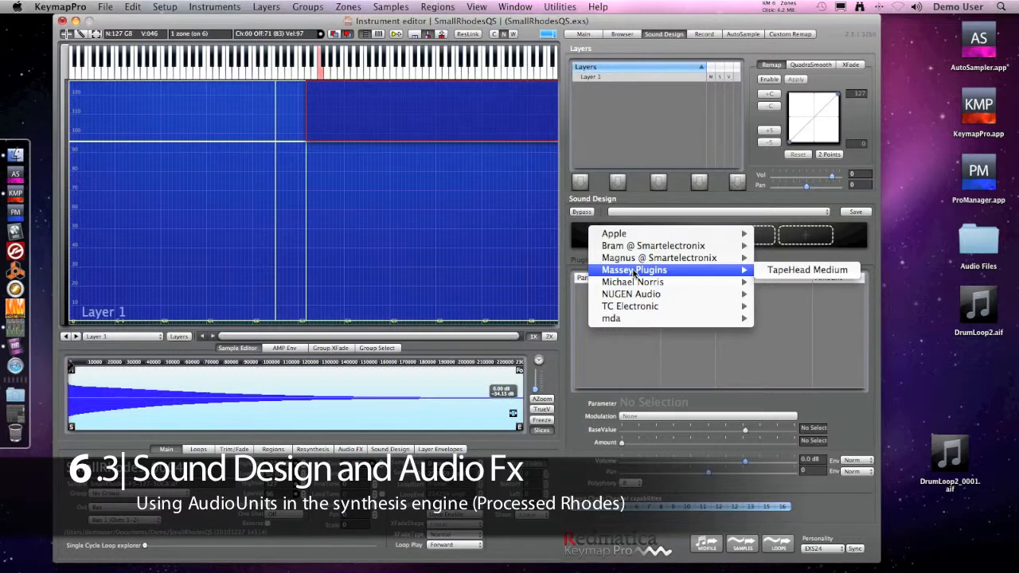
- Load Massey TapeHead Medium with drive near 8.3 and trim at -3 dB
left_click(806, 269)
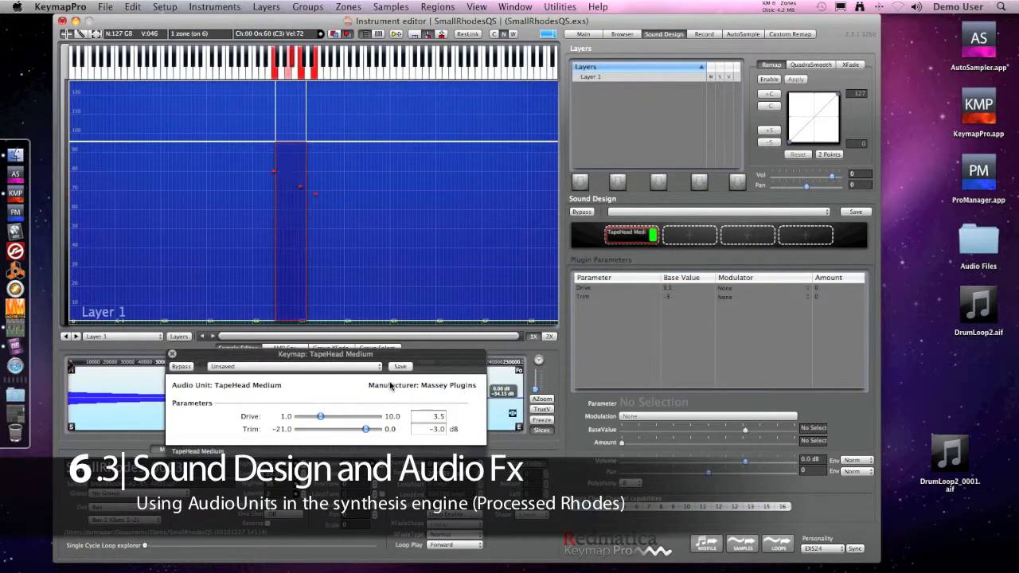
left_click_drag(320, 417, 363, 417)
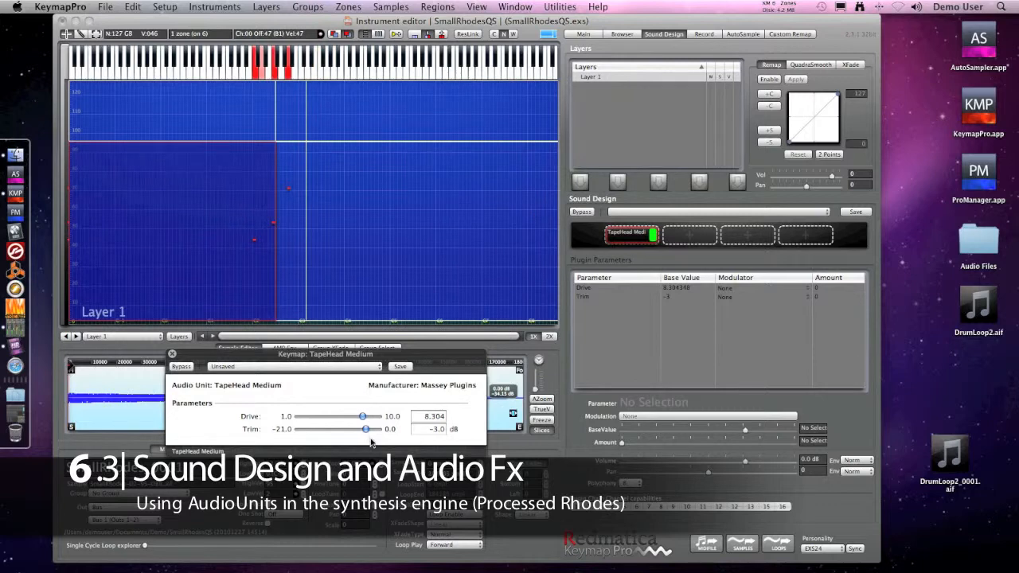
left_click_drag(363, 430, 342, 430)
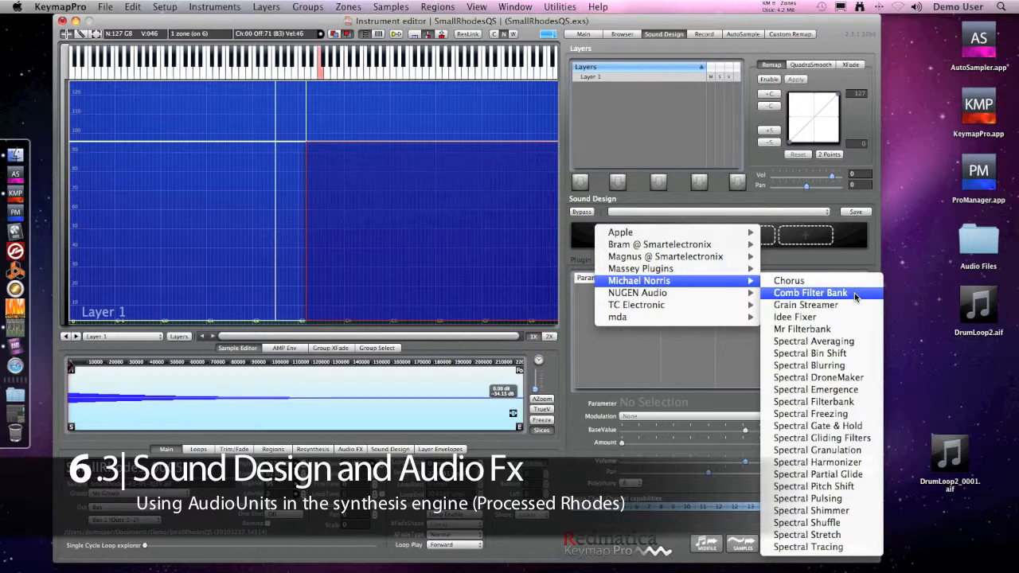
mouse_move(809, 365)
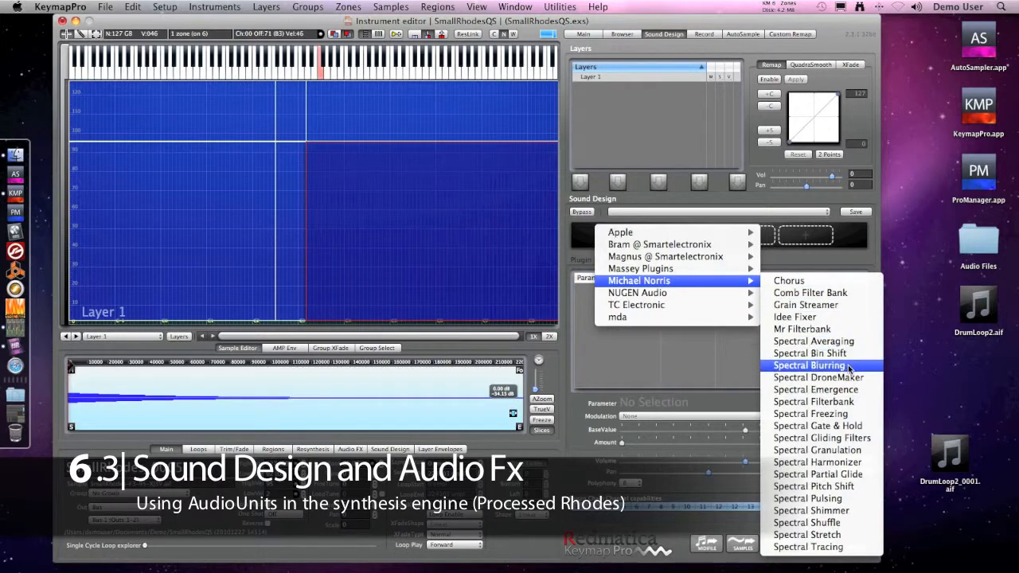
- Load Michael Norris Spectral Blurring and adjust the blur amount while notes play
left_click(809, 365)
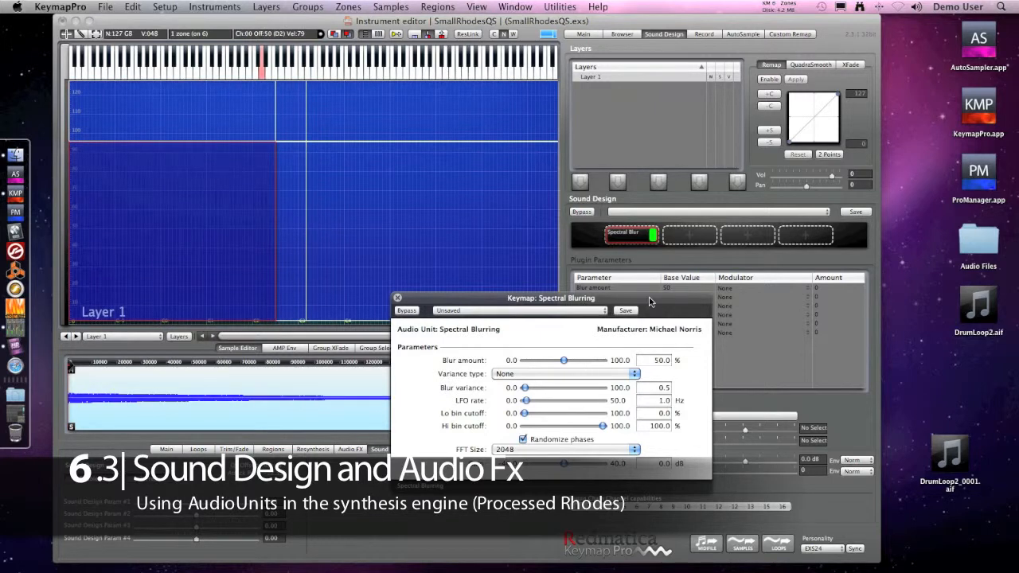
left_click_drag(563, 360, 586, 360)
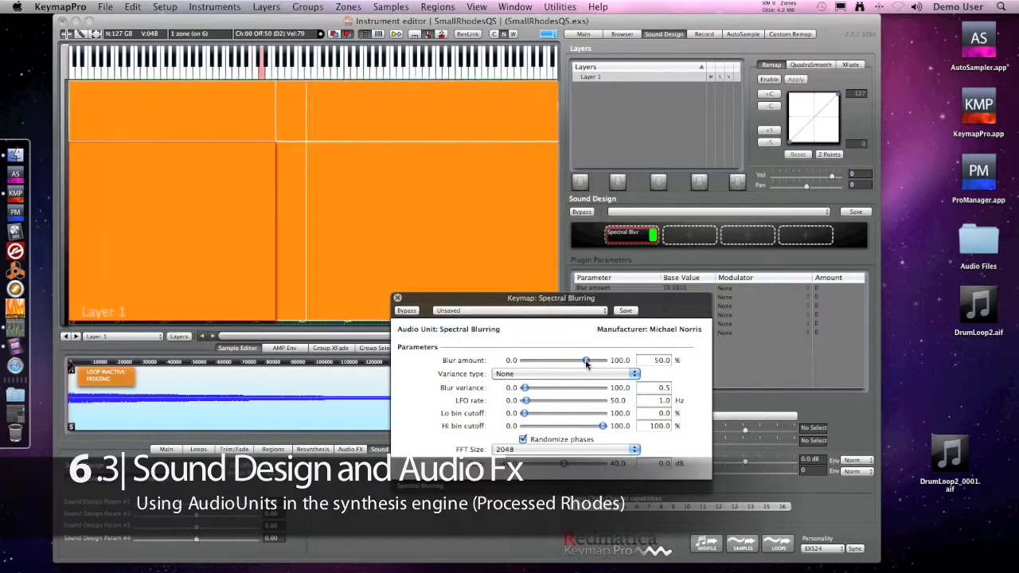
left_click_drag(566, 360, 586, 360)
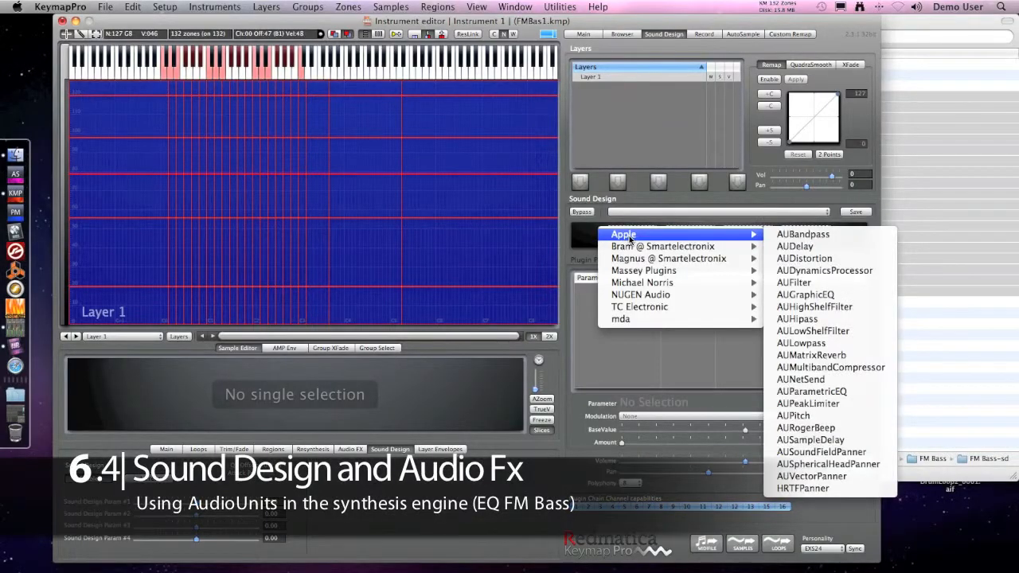
mouse_move(806, 295)
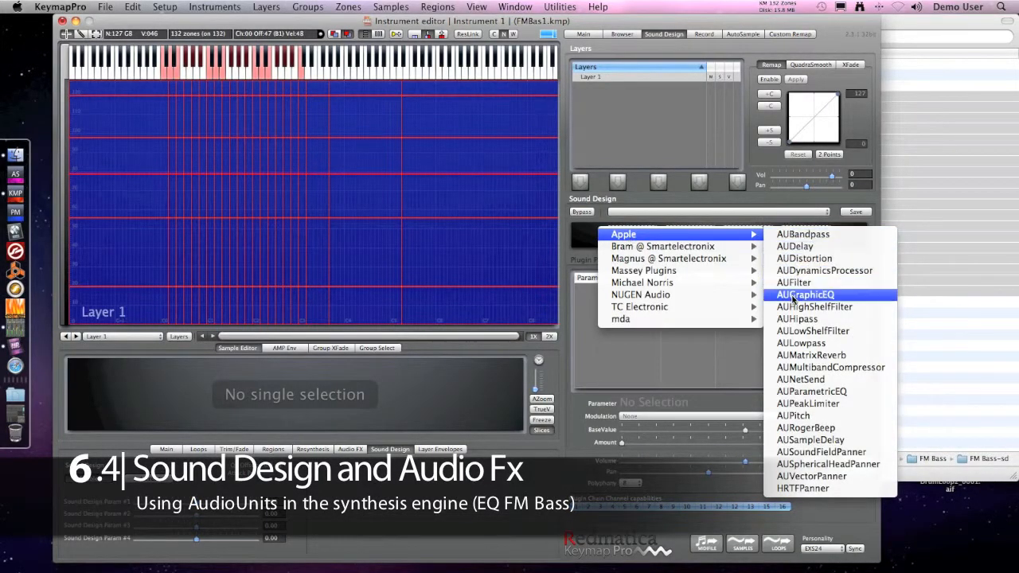
- Load AUGraphicEQ on the FM Bass, boosting the 32–256 Hz bands and flattening the treble bands to 0 dB
left_click(806, 295)
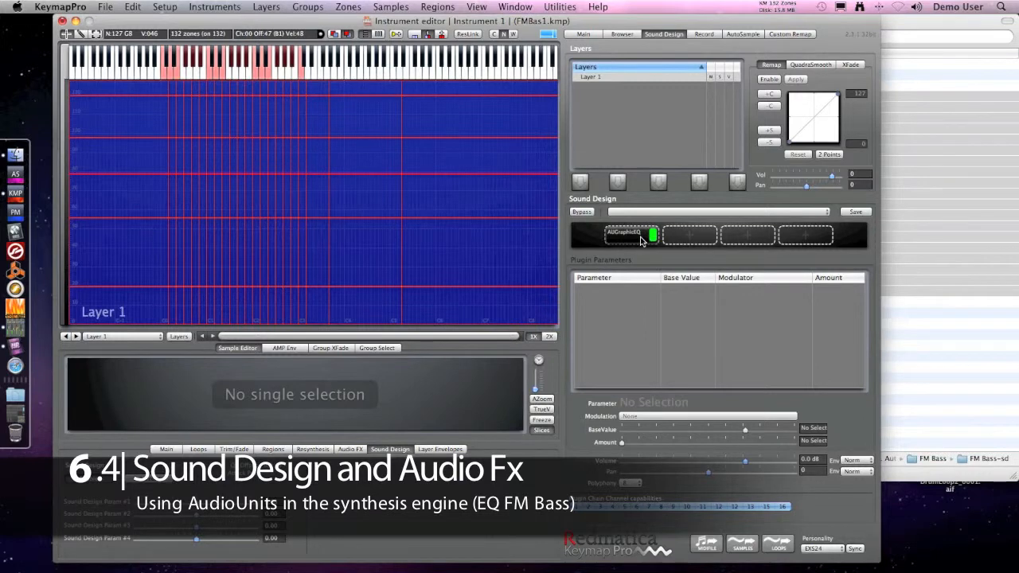
double_click(624, 232)
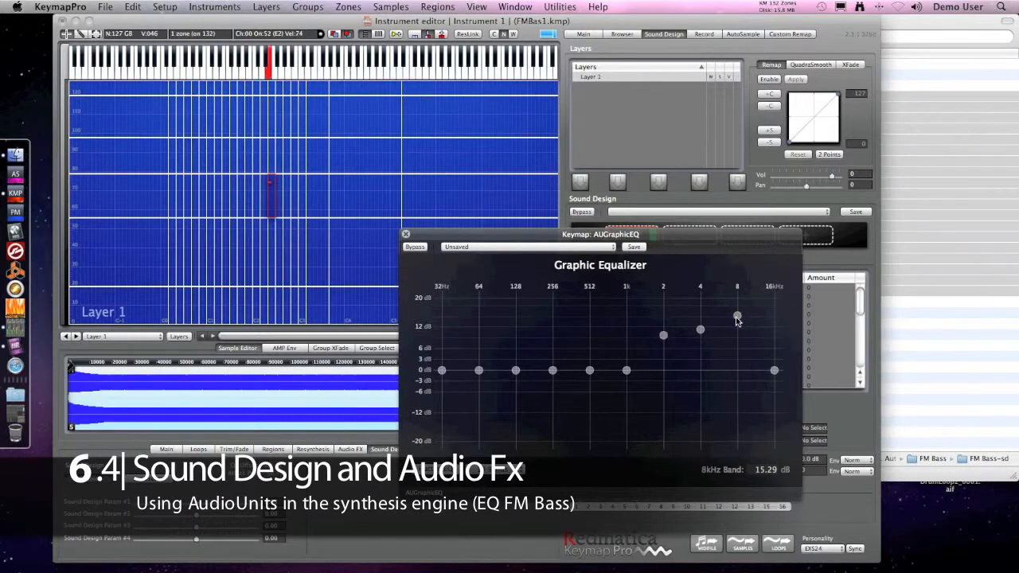
left_click_drag(736, 315, 736, 370)
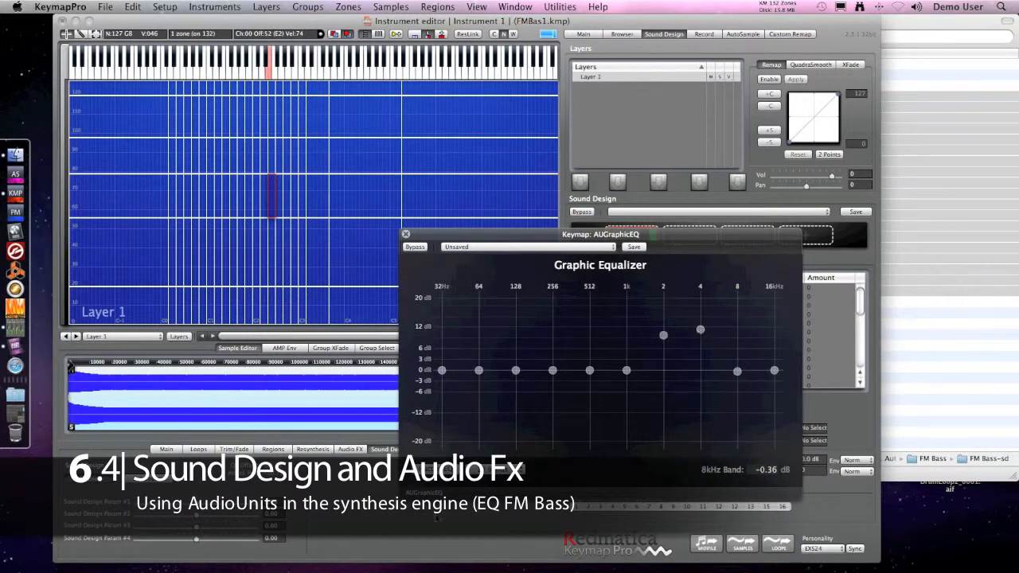
left_click_drag(477, 370, 478, 334)
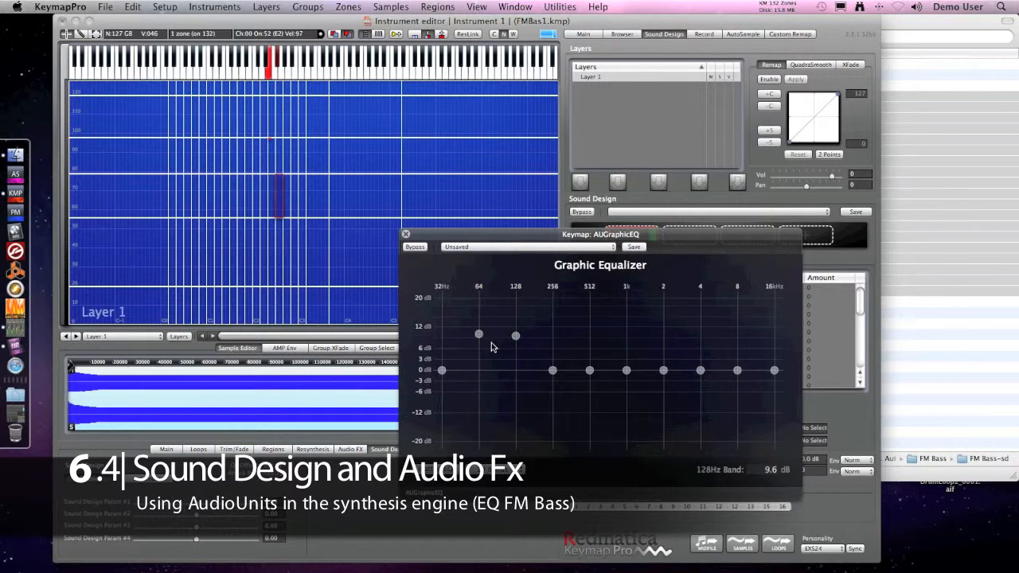
left_click_drag(442, 369, 443, 301)
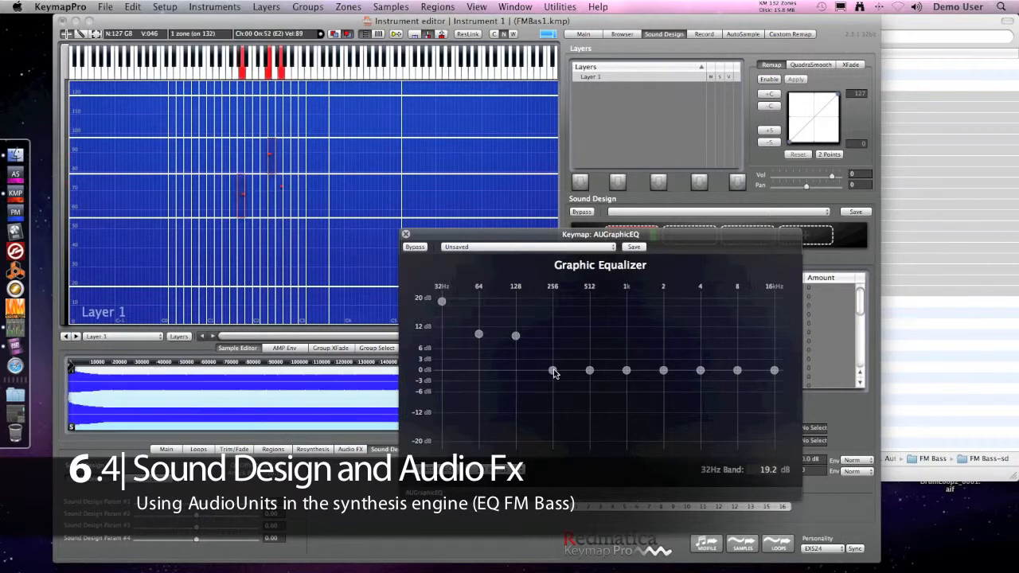
left_click_drag(551, 370, 551, 347)
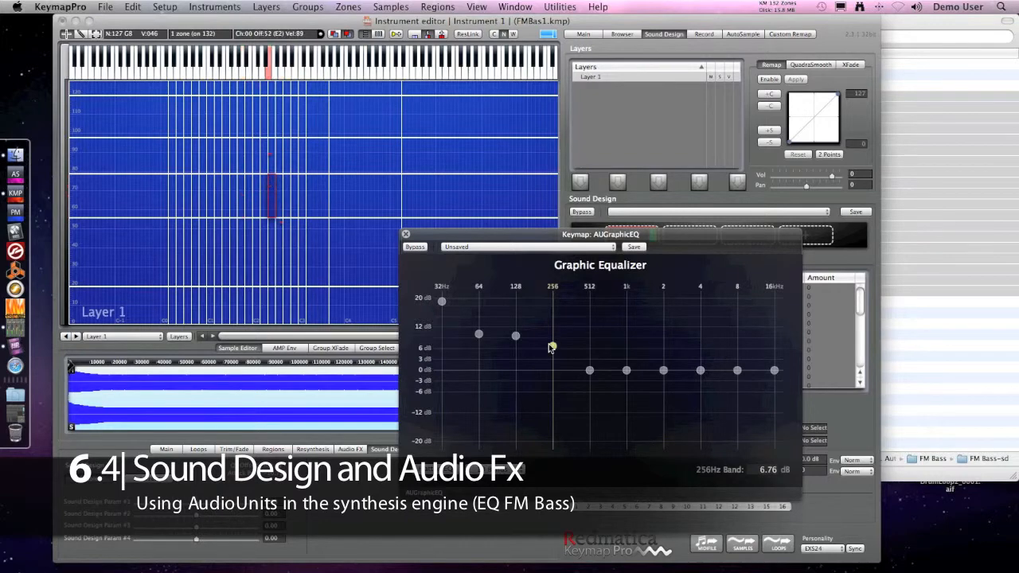
left_click_drag(552, 334, 553, 347)
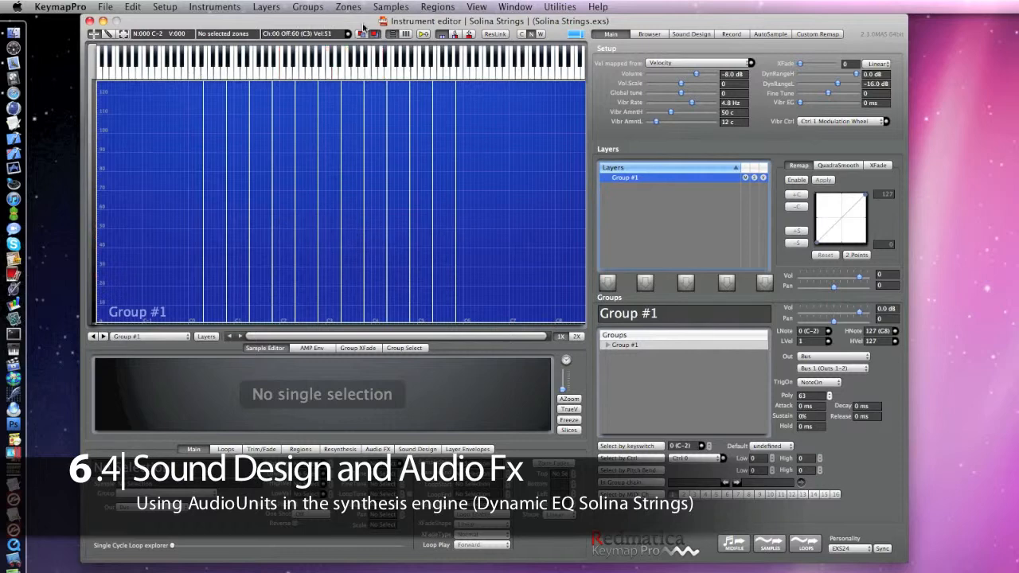
- Load AUParametricEQ on Solina Strings with a sharp narrow boost near 10 kHz
left_click(691, 33)
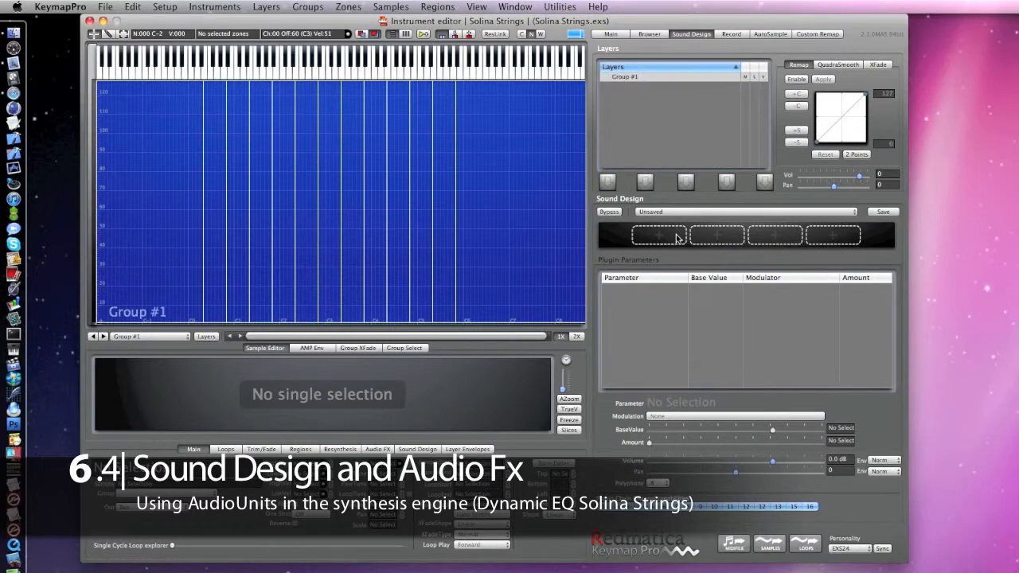
left_click(656, 234)
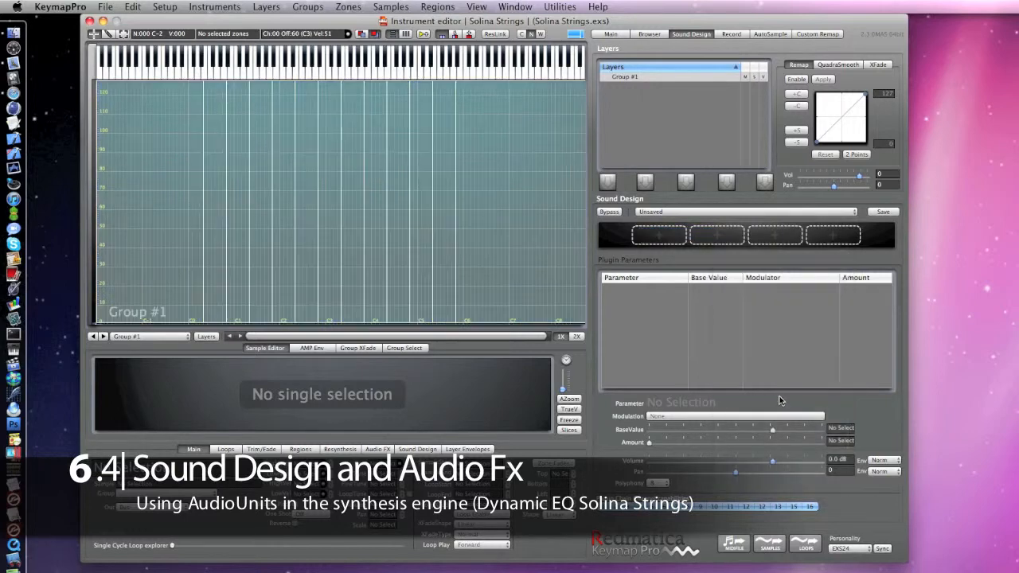
left_click(657, 234)
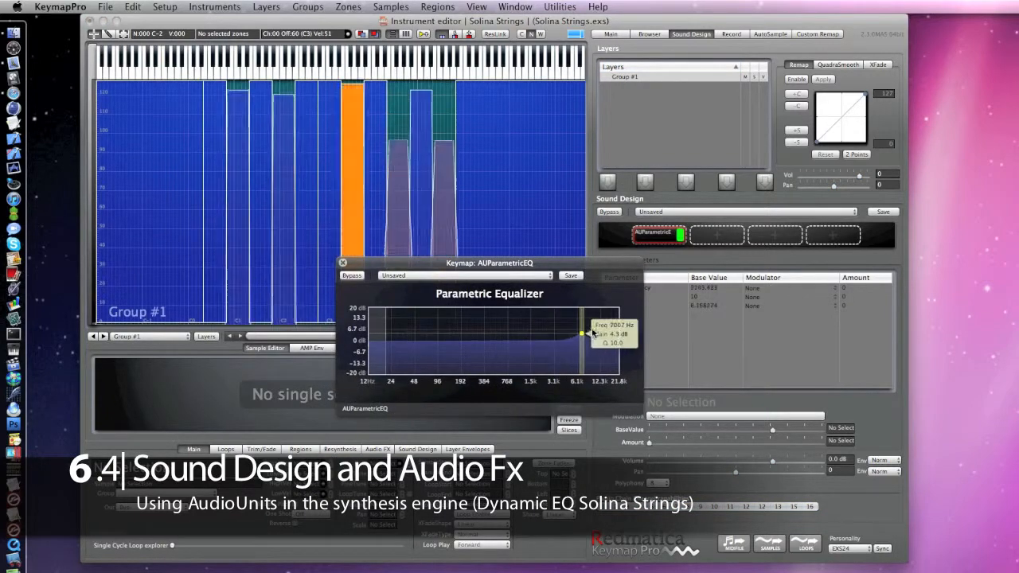
left_click_drag(592, 333, 599, 319)
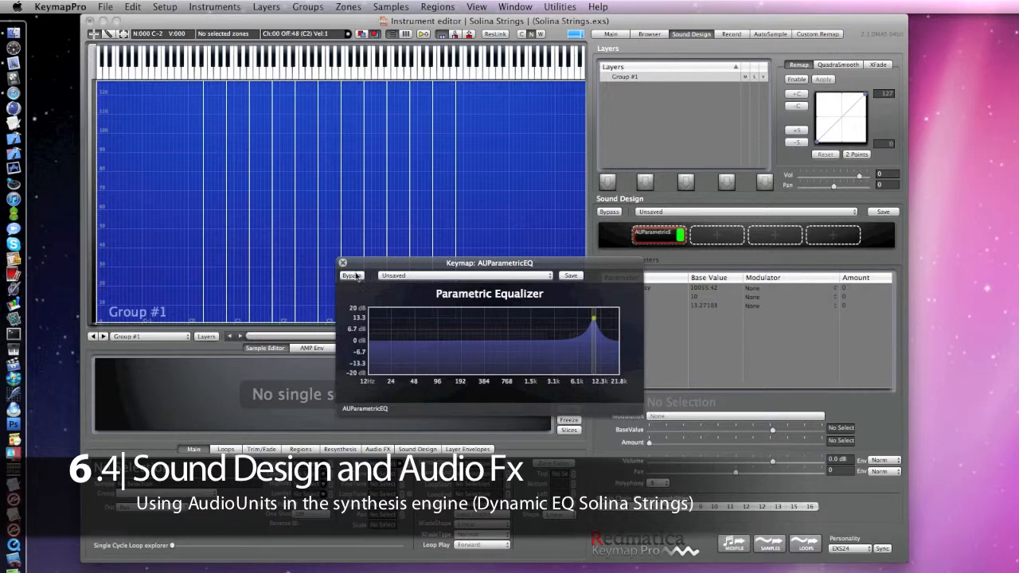
left_click(342, 263)
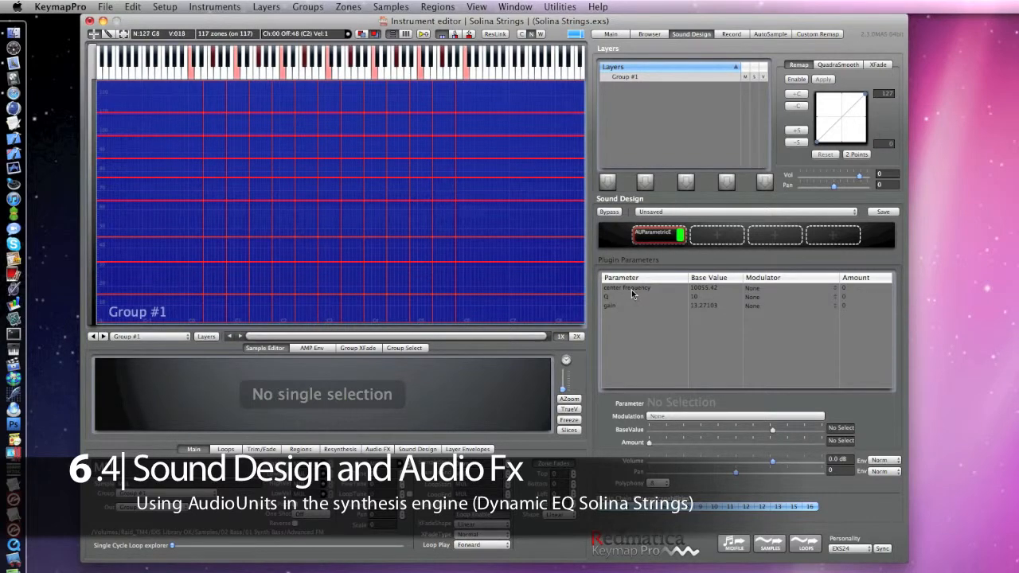
- Modulate the Solina Strings EQ gain by the Zone HighNote Par source with a positive amount
left_click(637, 306)
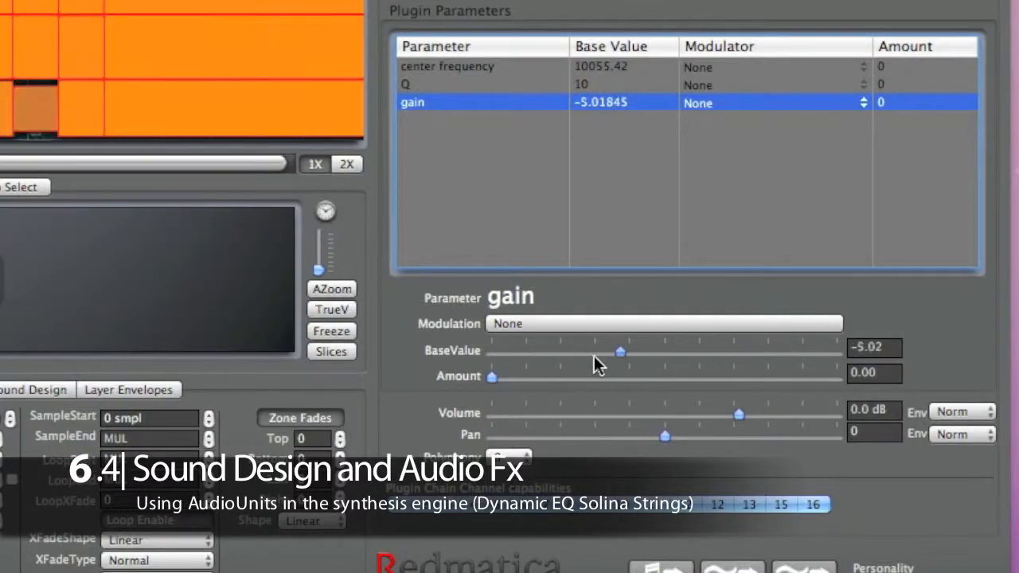
left_click(665, 323)
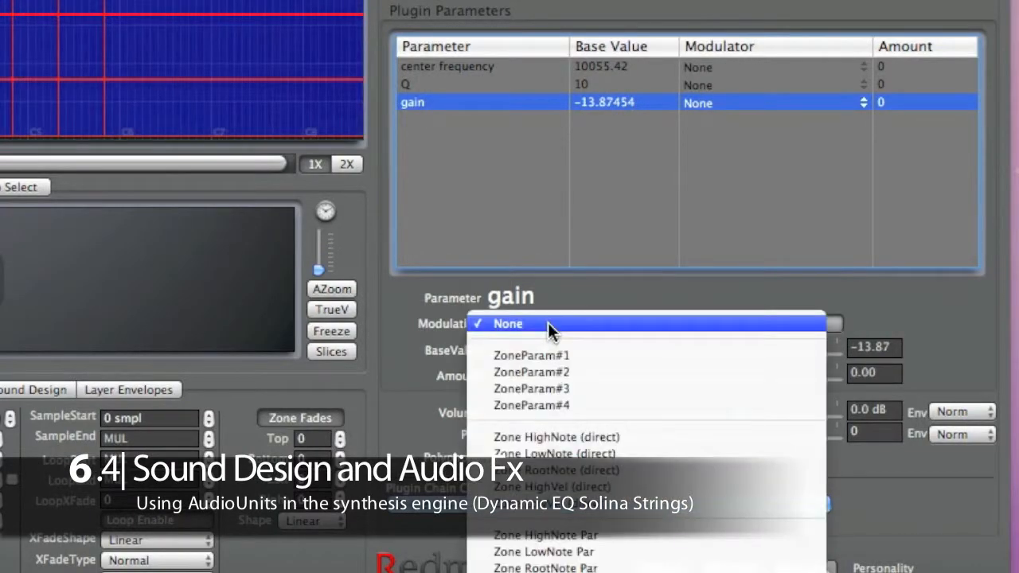
left_click(506, 323)
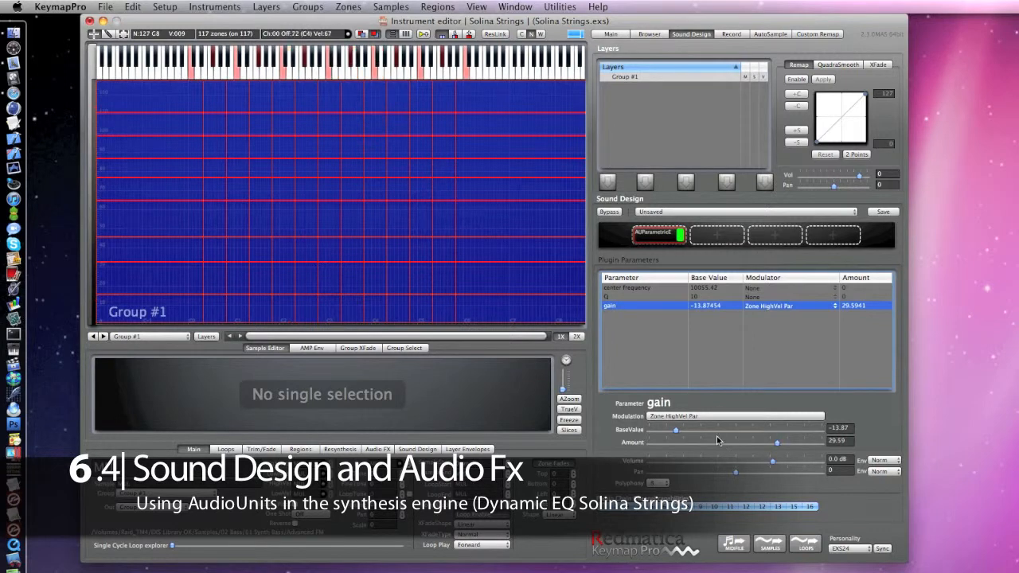
- Raise the EQ Q base value to about 19.3, then bring up the recent instruments list
left_click(628, 287)
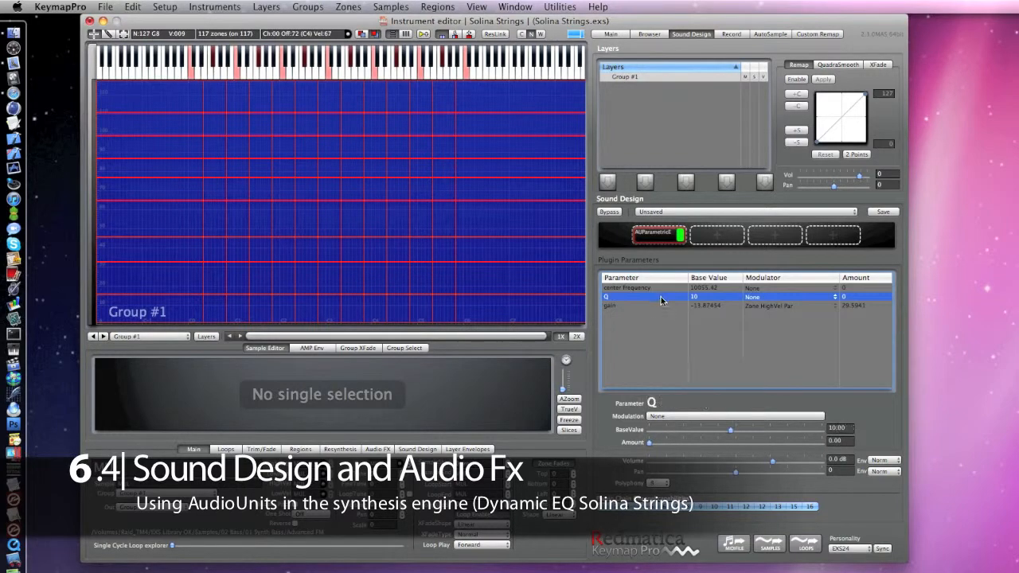
left_click_drag(731, 430, 704, 430)
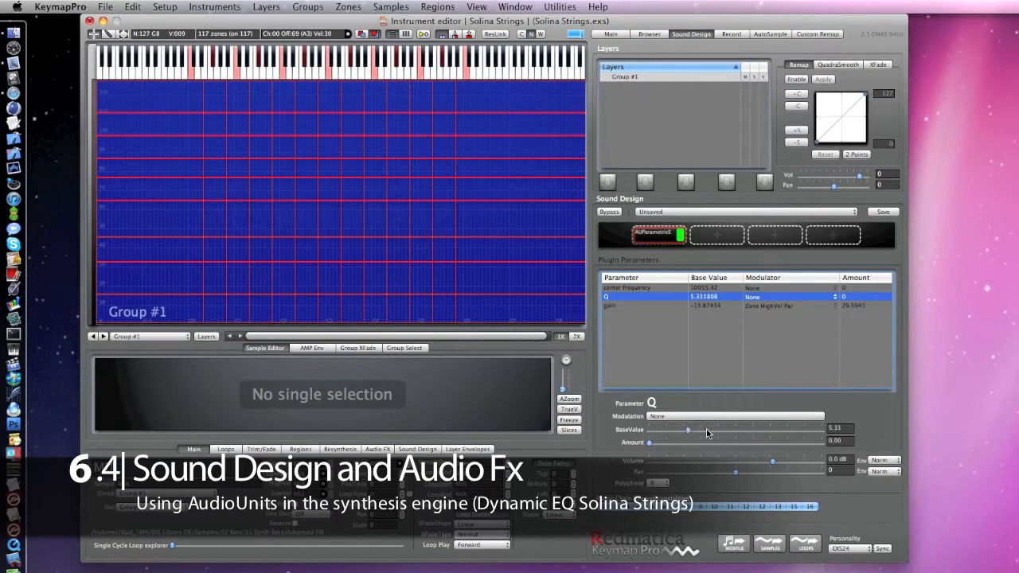
left_click_drag(687, 430, 771, 430)
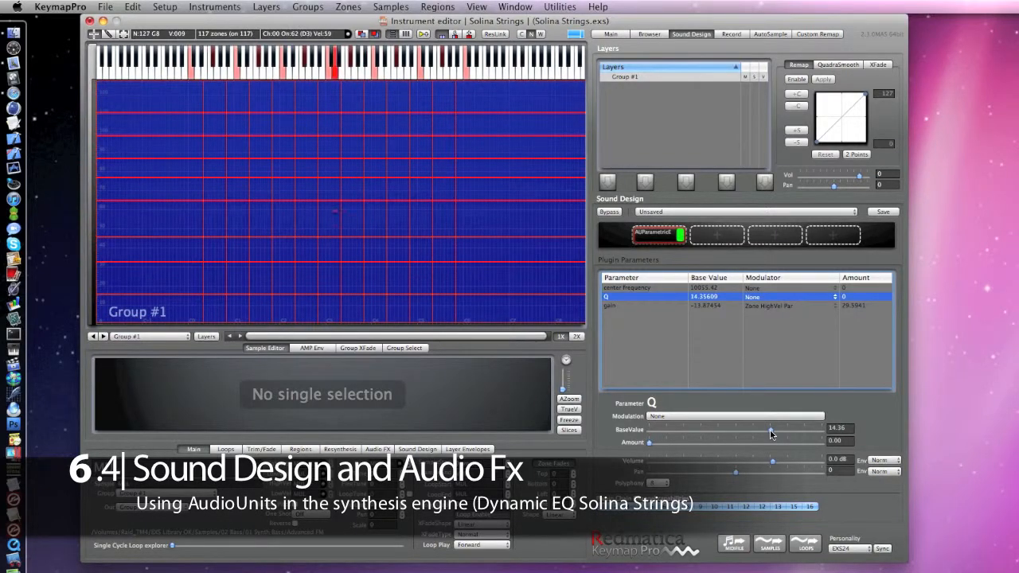
left_click_drag(771, 428, 806, 428)
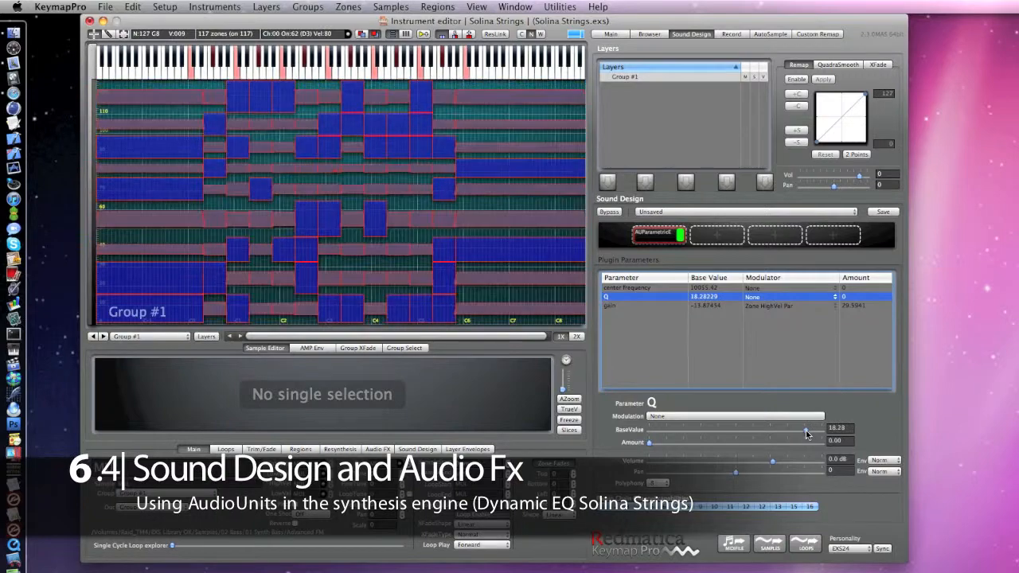
left_click_drag(806, 428, 815, 428)
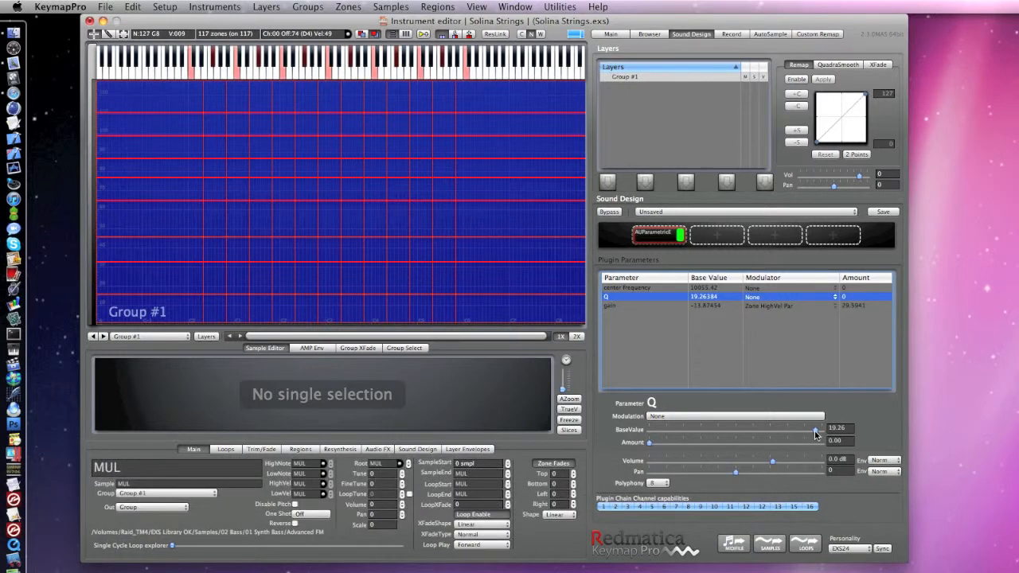
left_click(105, 7)
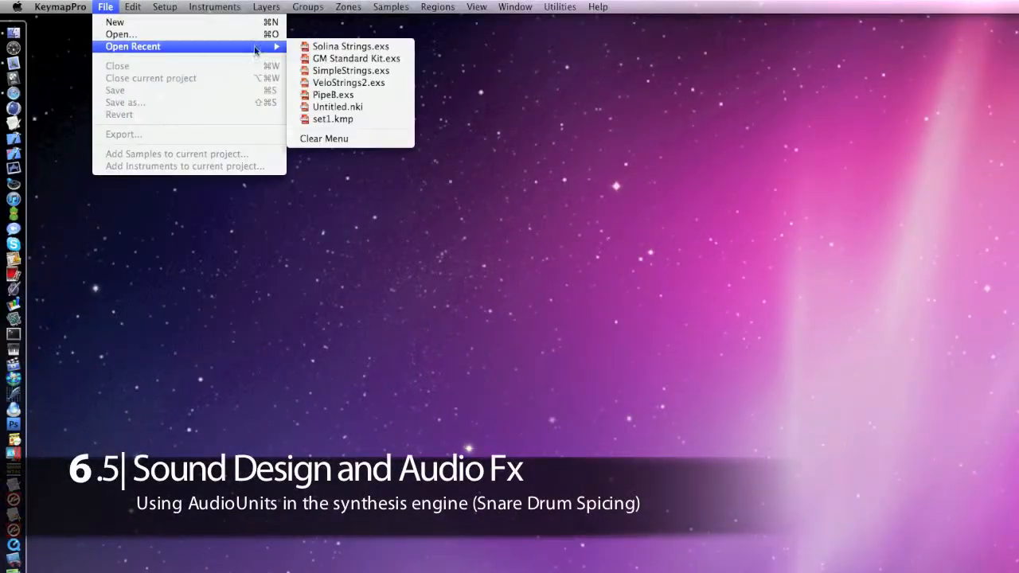
- Load CM Standard Kit and insert Apple AUParametricEQ on its Snares layer
left_click(356, 58)
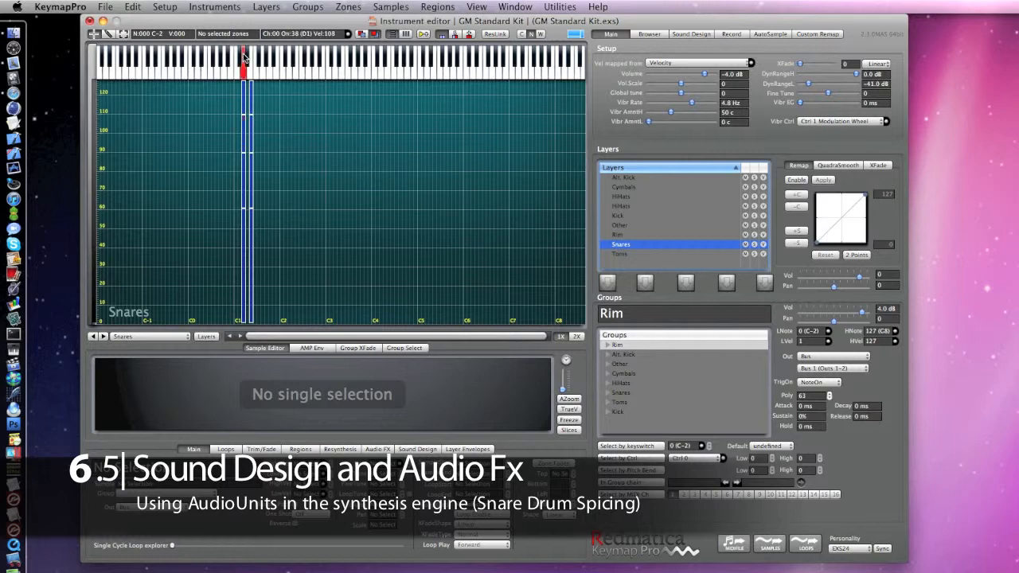
left_click(691, 34)
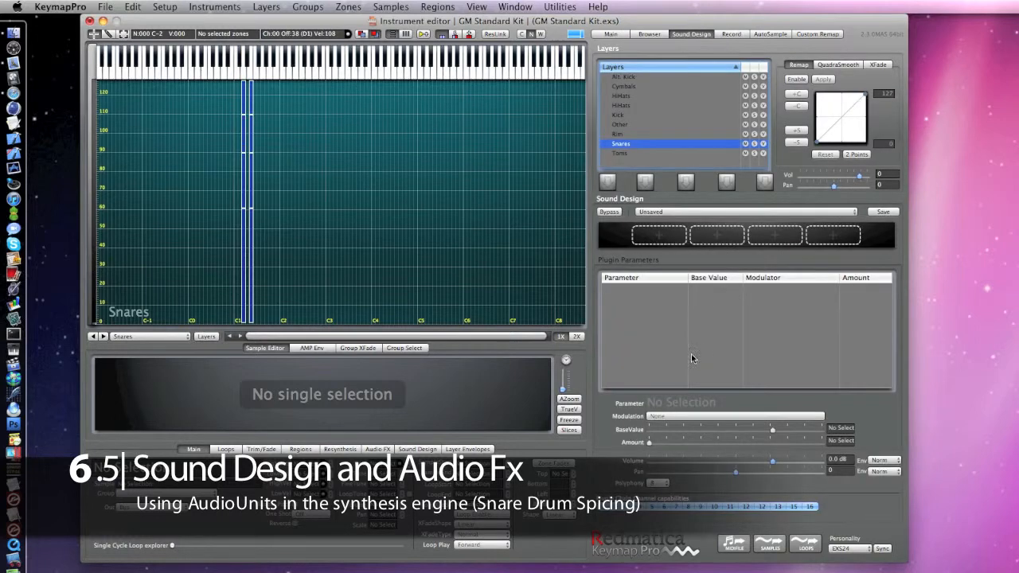
left_click(657, 236)
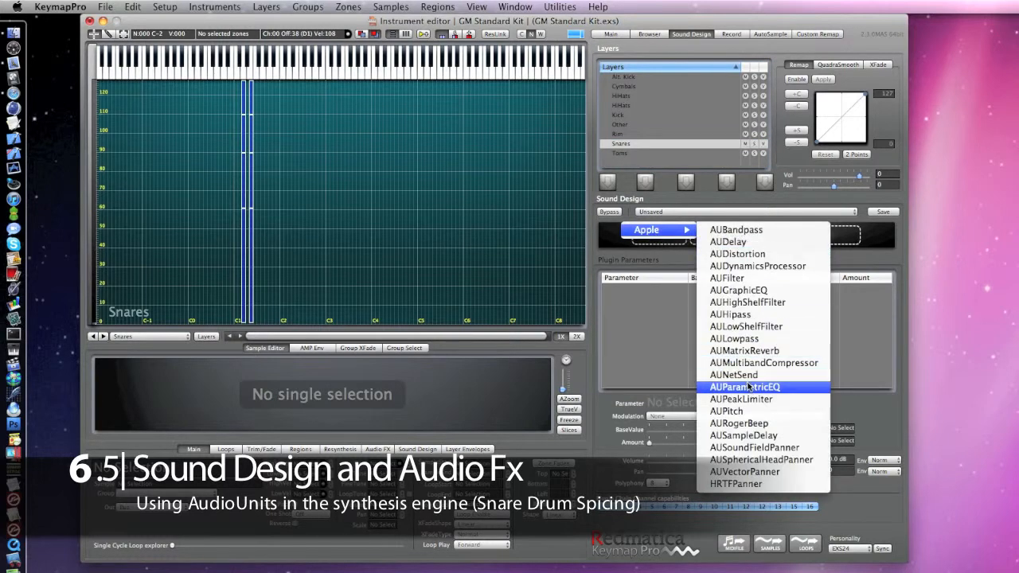
left_click(742, 386)
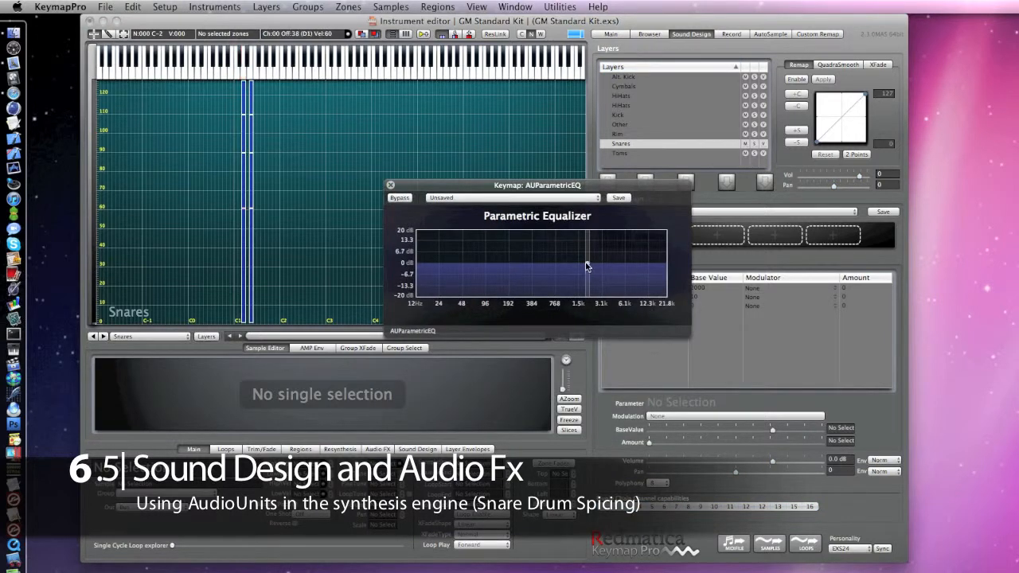
- Sweep the EQ band around and settle on a cut of about 10.6 dB near 1.4 kHz
left_click_drag(586, 267, 544, 243)
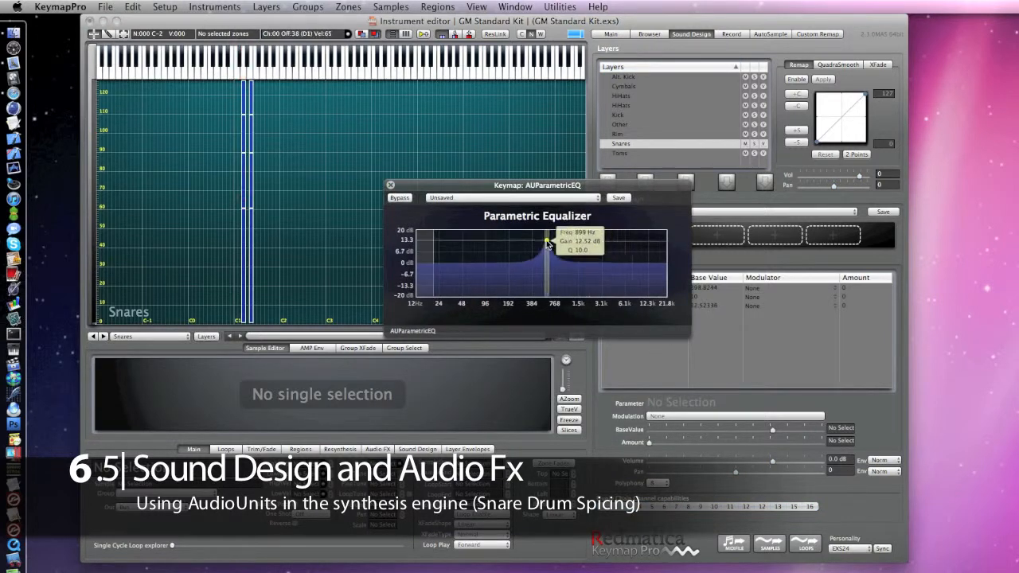
left_click_drag(550, 242, 653, 242)
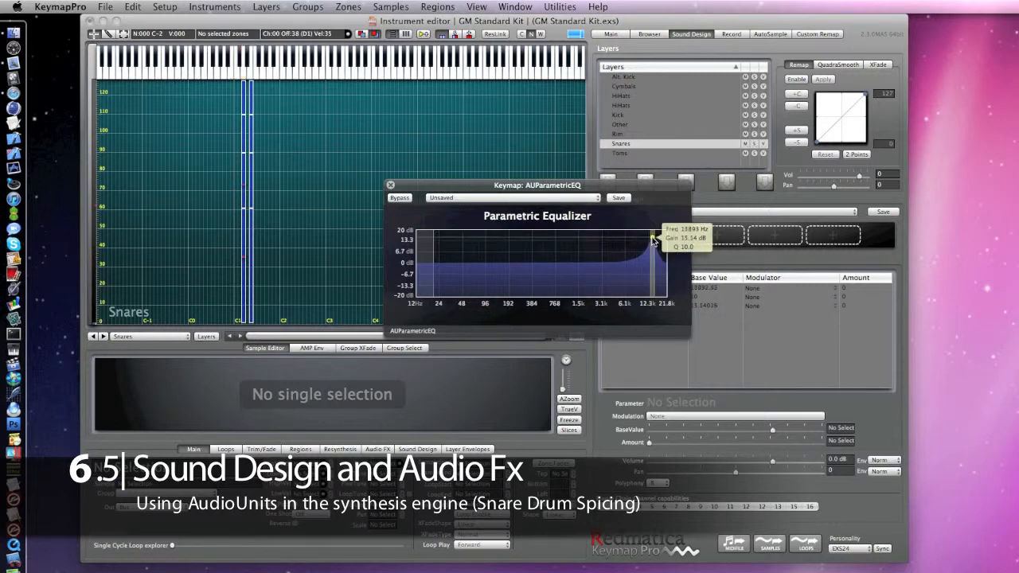
left_click_drag(653, 239, 597, 240)
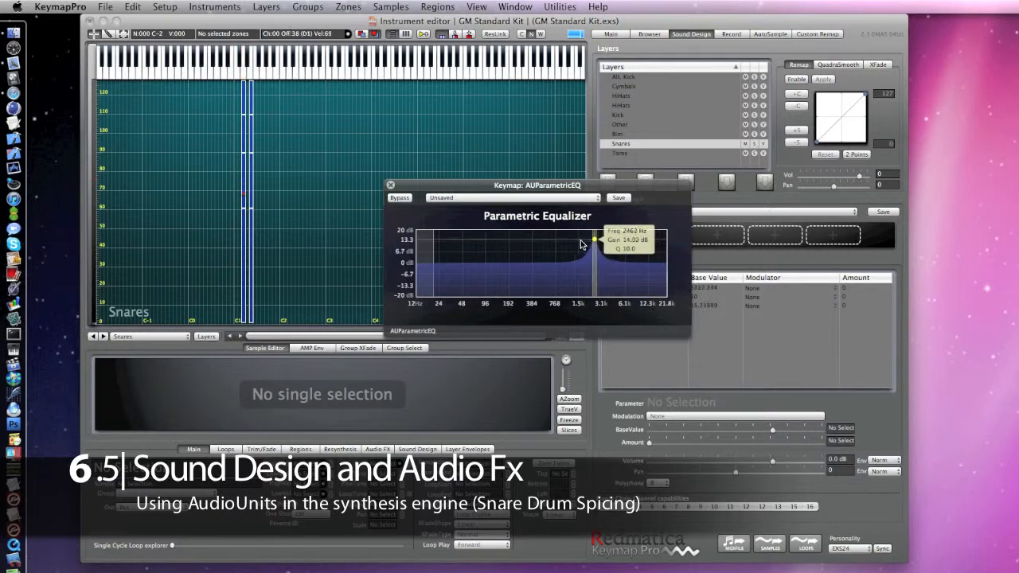
left_click_drag(597, 239, 581, 242)
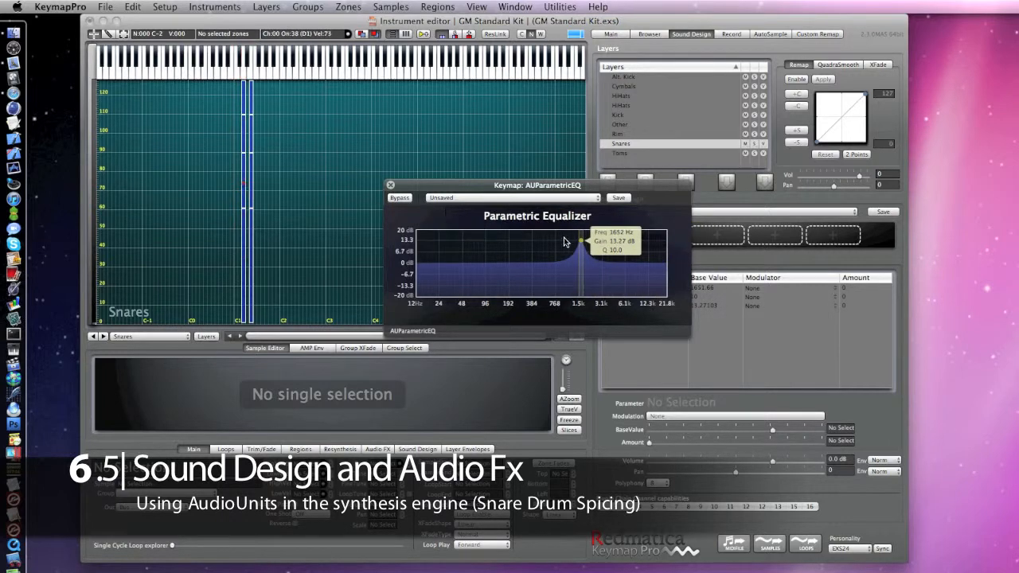
left_click_drag(565, 242, 577, 295)
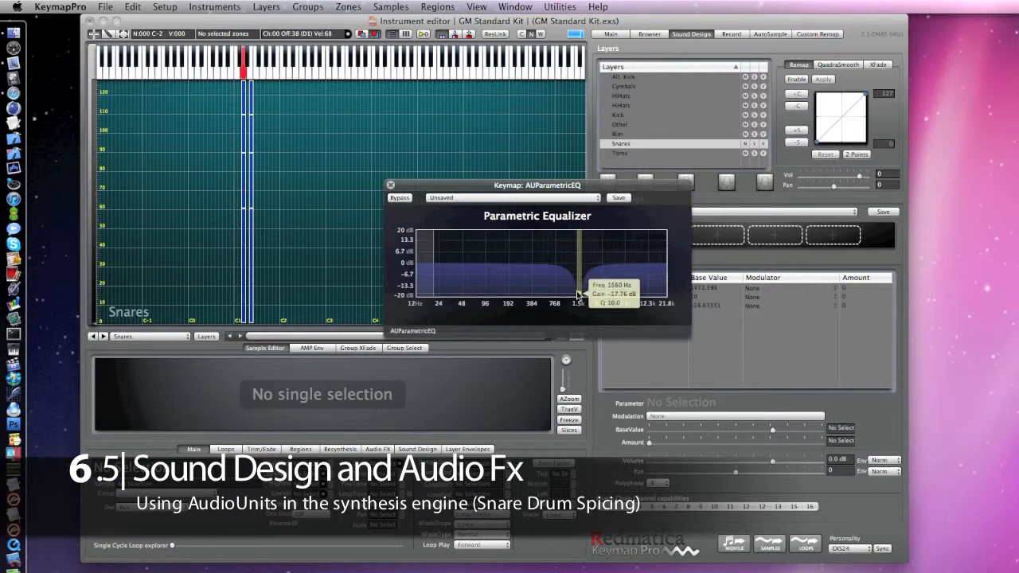
left_click_drag(579, 295, 578, 239)
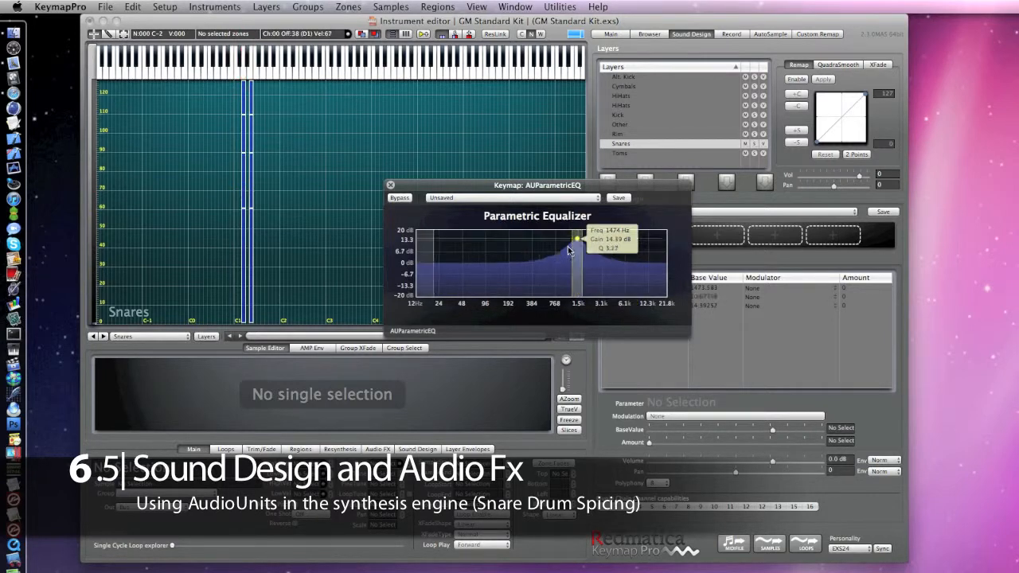
left_click_drag(576, 239, 577, 274)
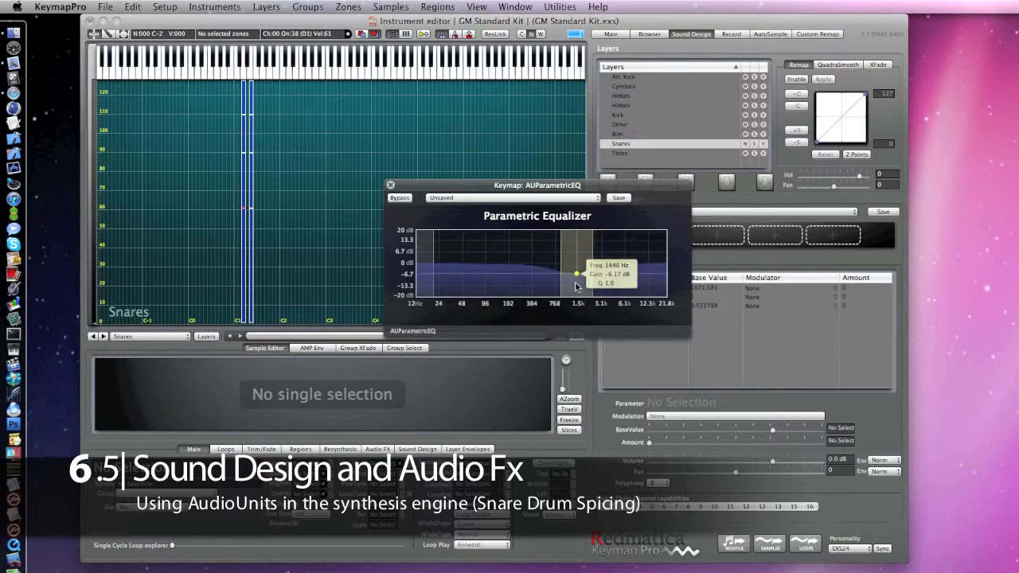
left_click_drag(577, 274, 576, 291)
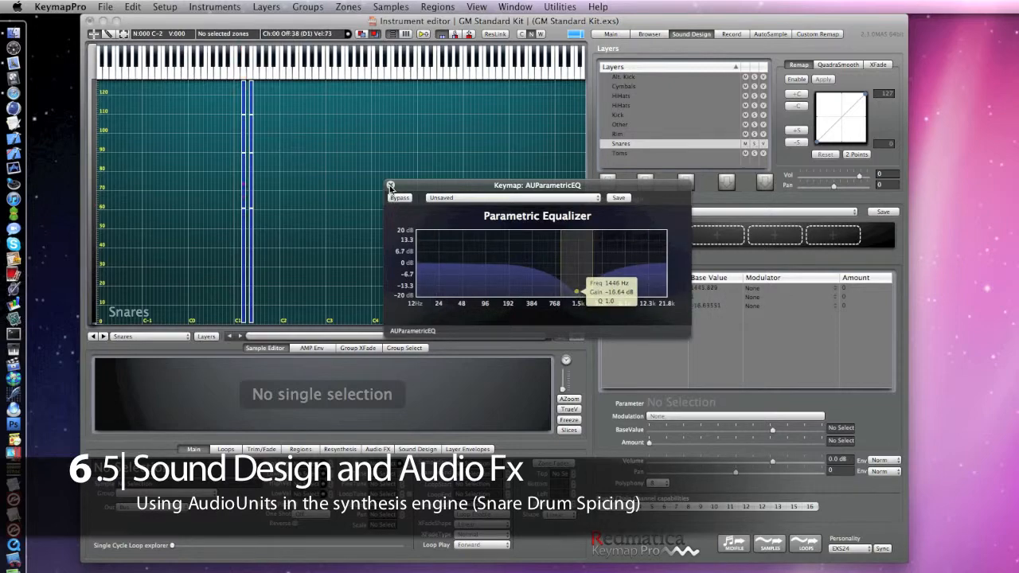
- Modulate the Snares EQ gain by Zone Highest Vel with a positive amount and audition a snare note
left_click(392, 185)
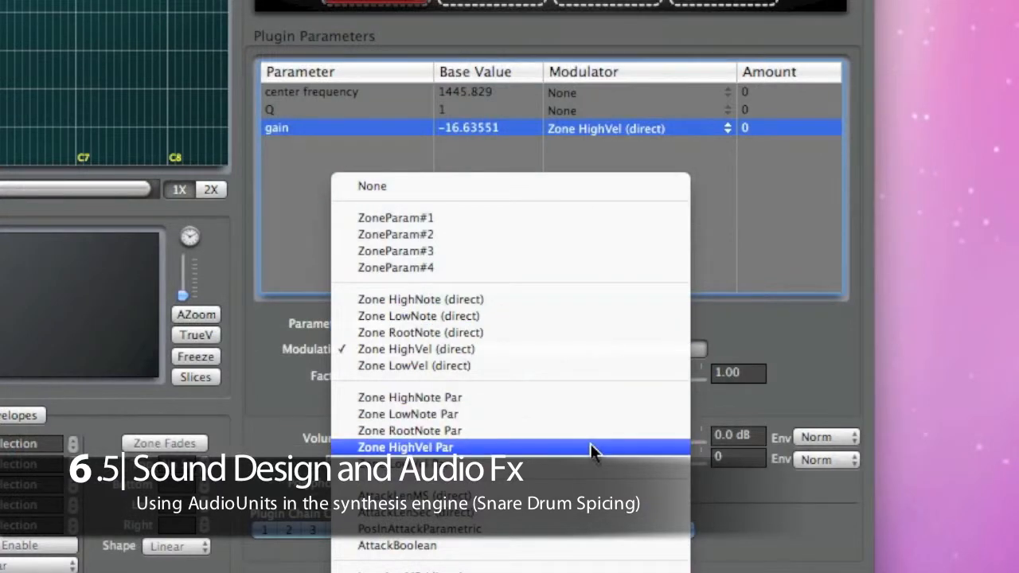
left_click(405, 446)
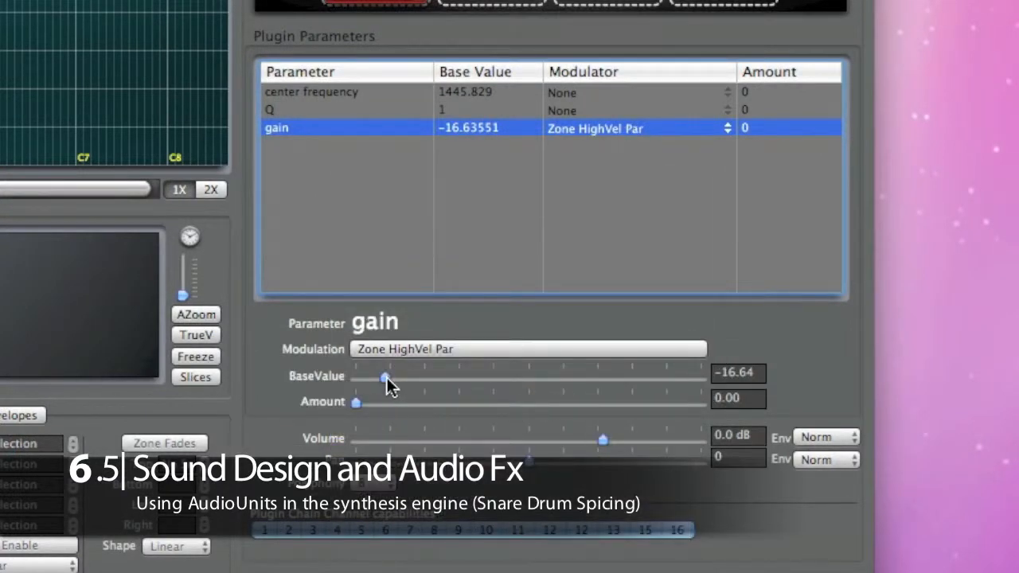
left_click_drag(357, 401, 602, 401)
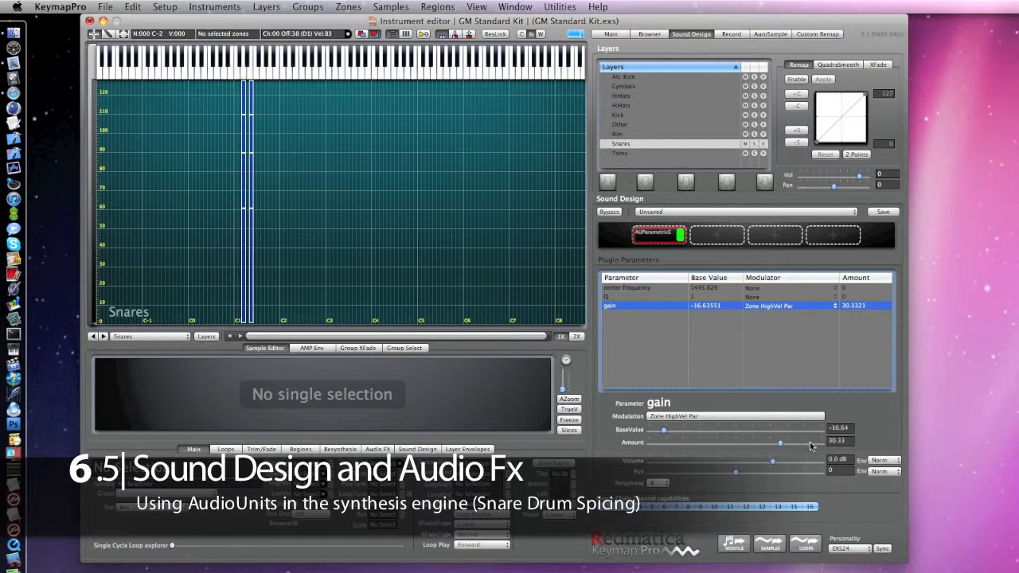
left_click_drag(663, 430, 651, 430)
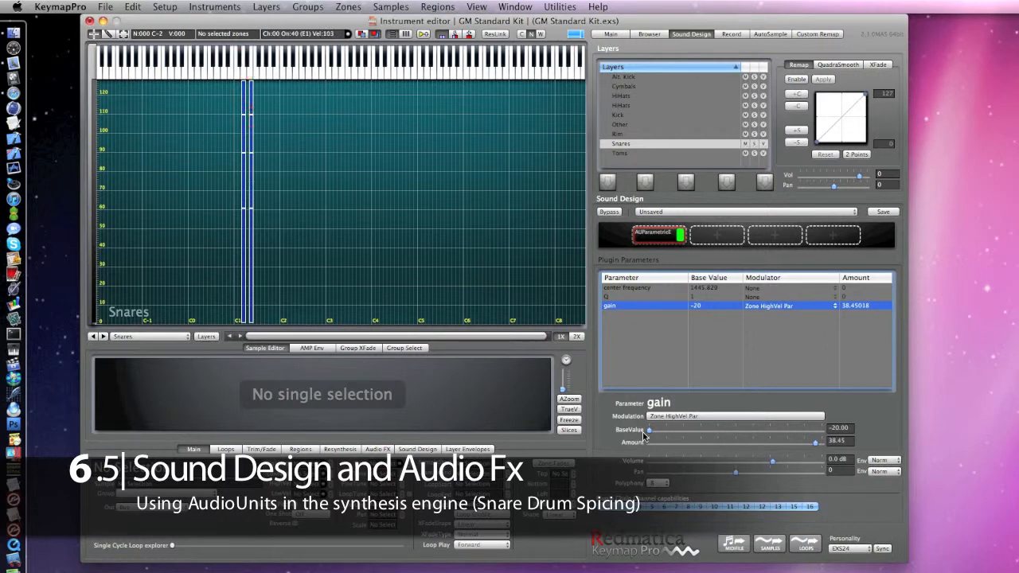
left_click(248, 63)
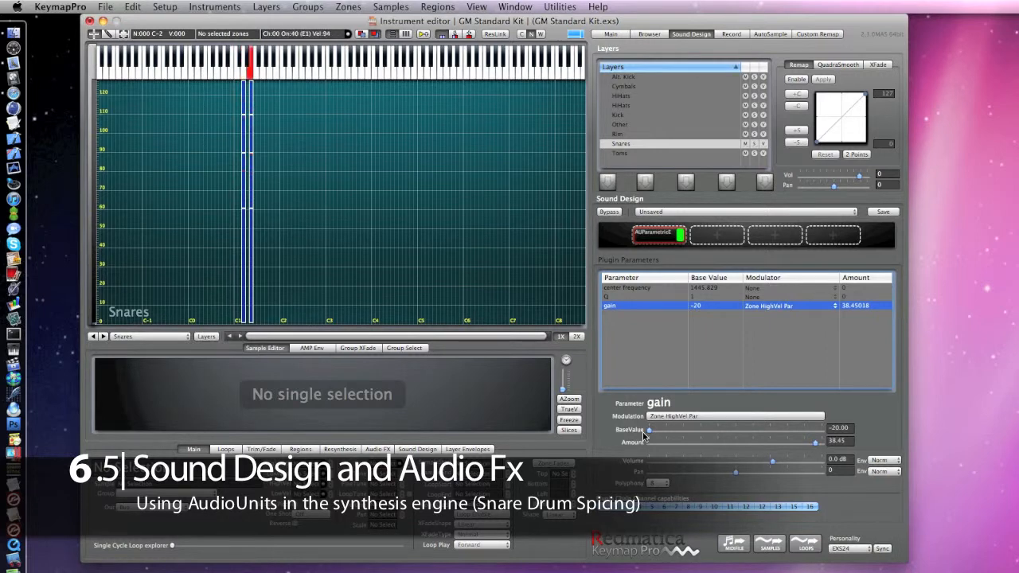
- Enable Saturator 1 on the drum loop layer and adjust both saturator amounts
left_click(377, 449)
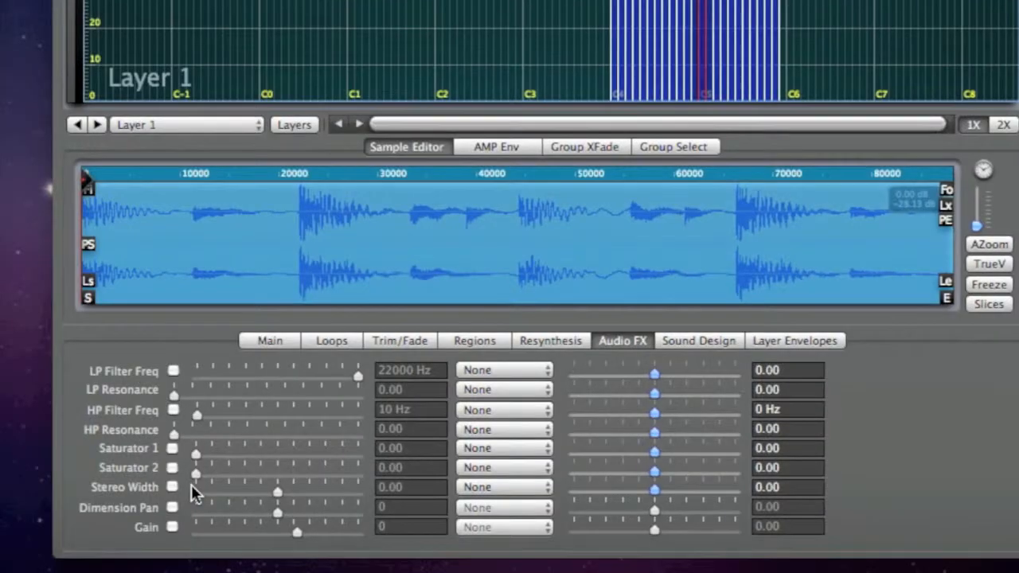
left_click(174, 449)
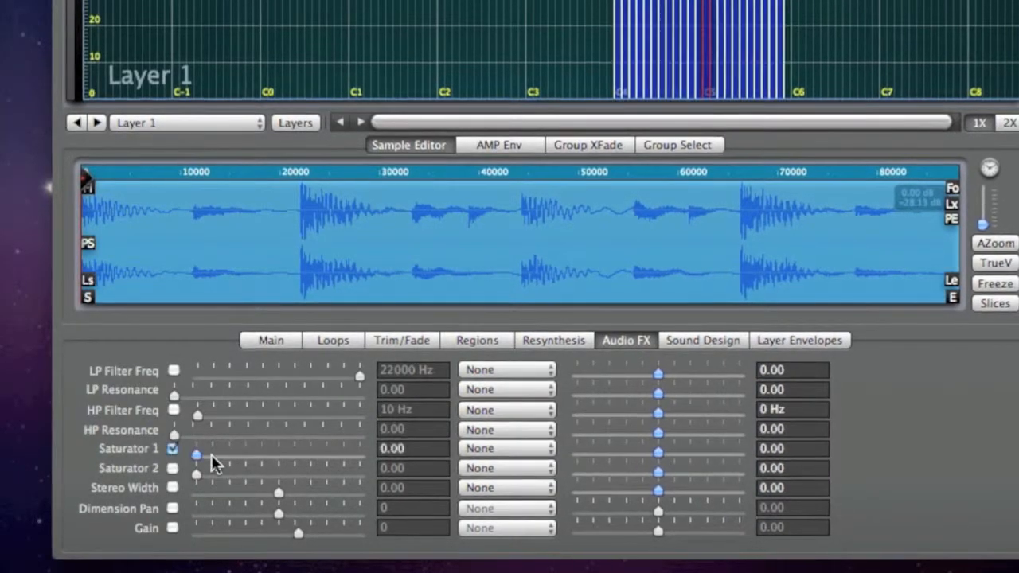
left_click_drag(198, 456, 318, 455)
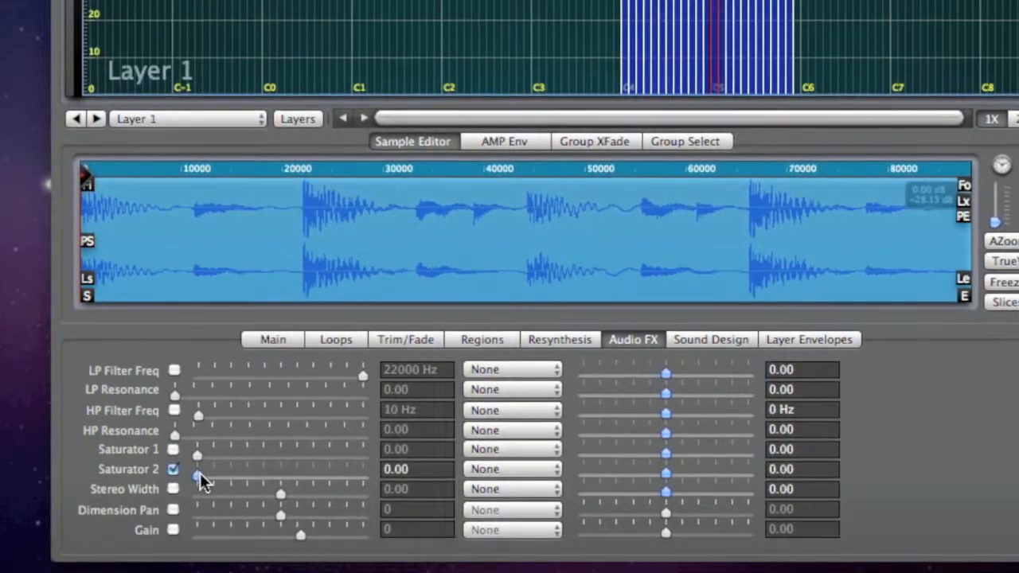
left_click_drag(198, 476, 335, 476)
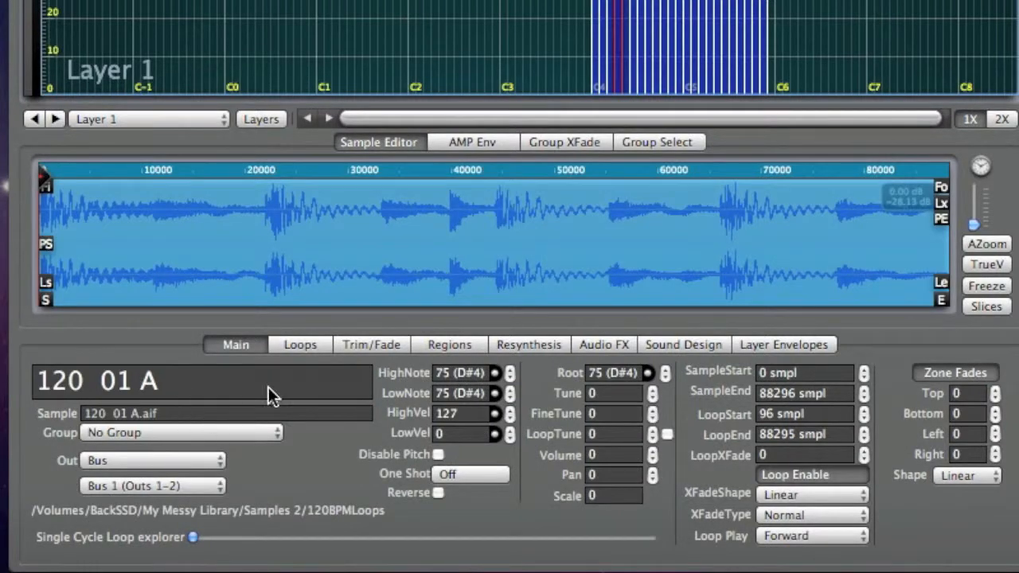
- Narrow the loop's stereo width to about zero and switch the Stereo Width effect off
left_click(604, 344)
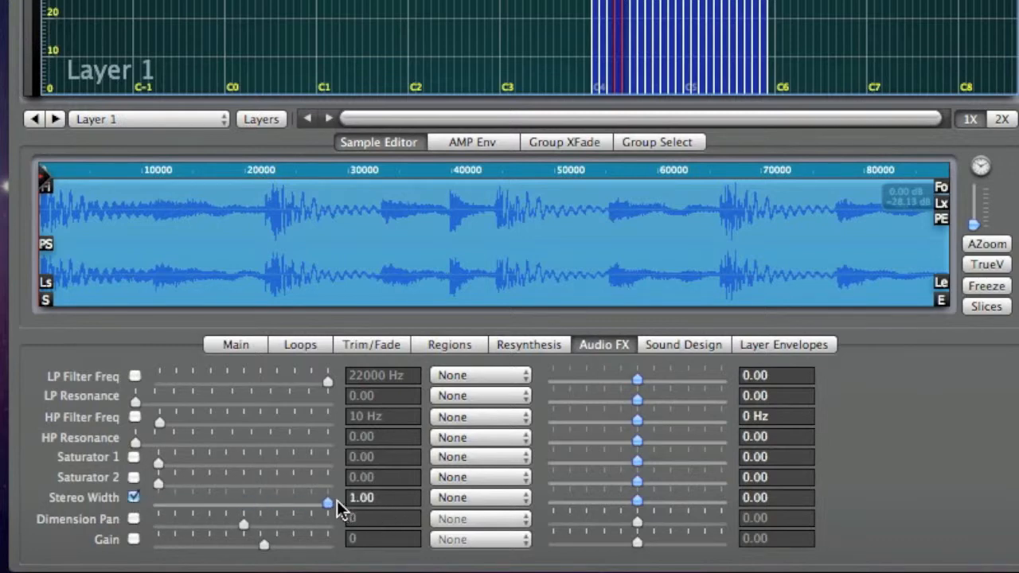
left_click_drag(328, 504, 242, 503)
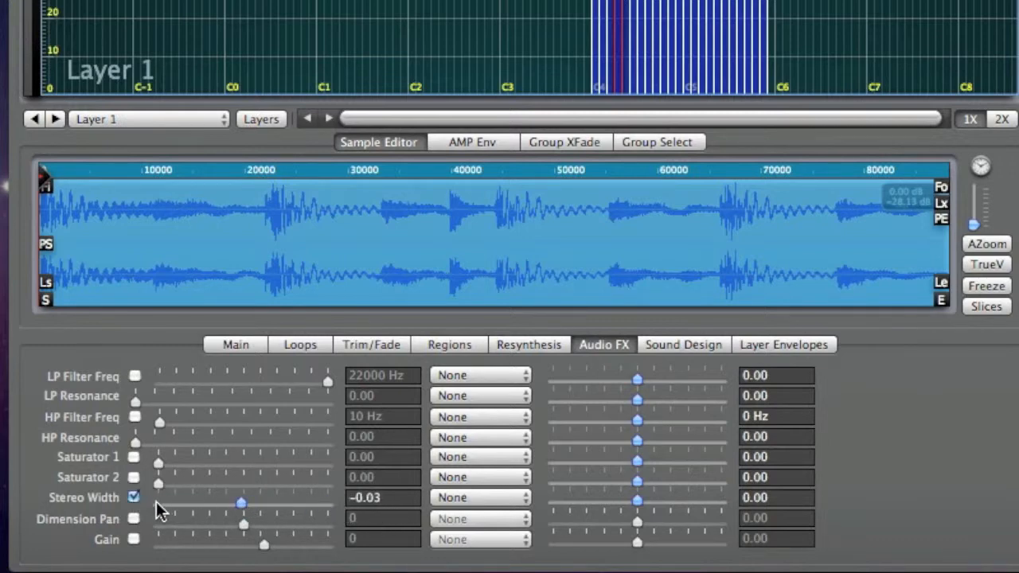
left_click(133, 497)
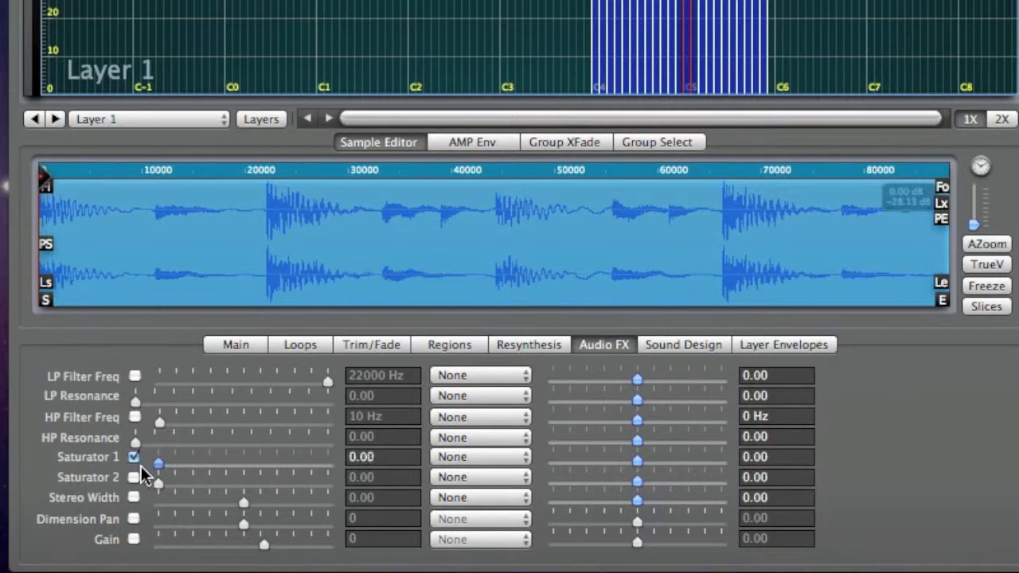
- Set Saturator 2 to 0.69 and try the stereo width at full 1.00
left_click_drag(157, 484, 262, 484)
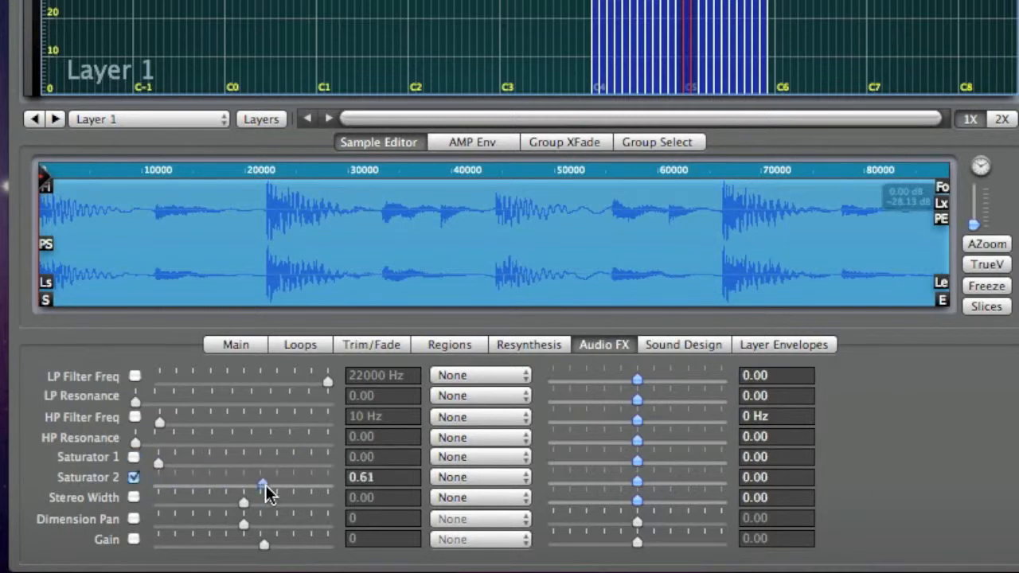
left_click_drag(262, 484, 191, 484)
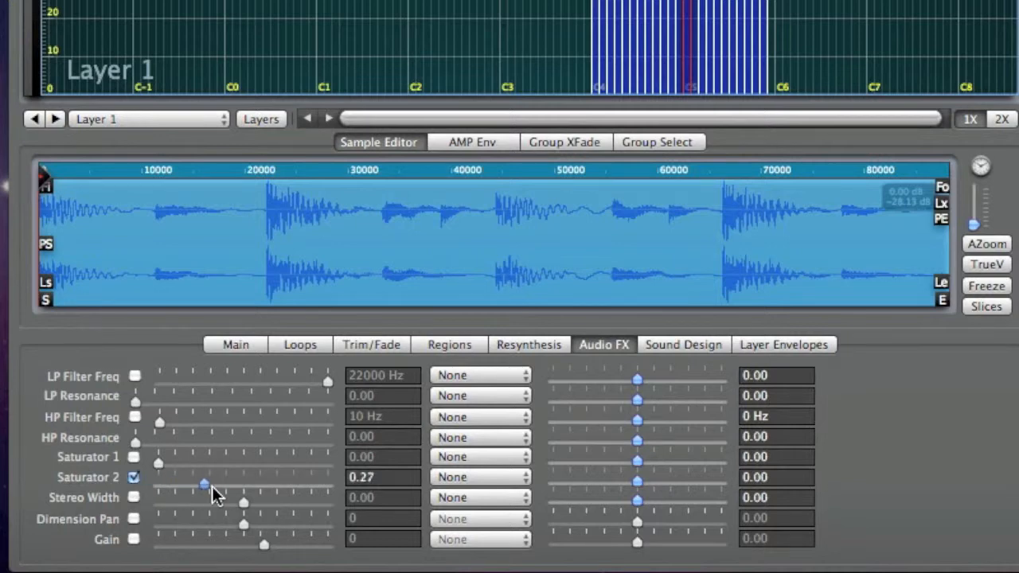
left_click_drag(204, 484, 277, 484)
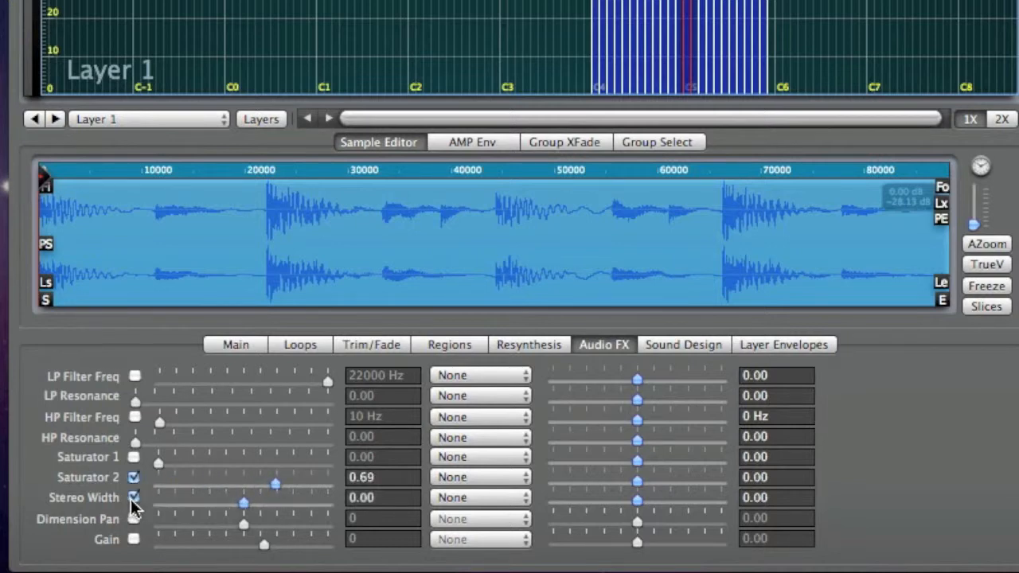
left_click_drag(242, 503, 327, 503)
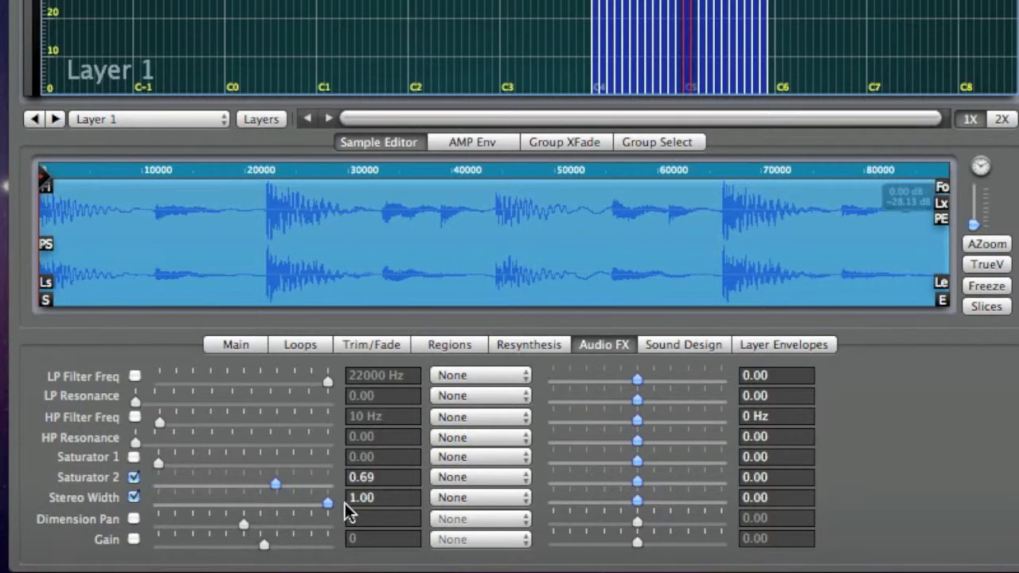
left_click_drag(328, 503, 156, 504)
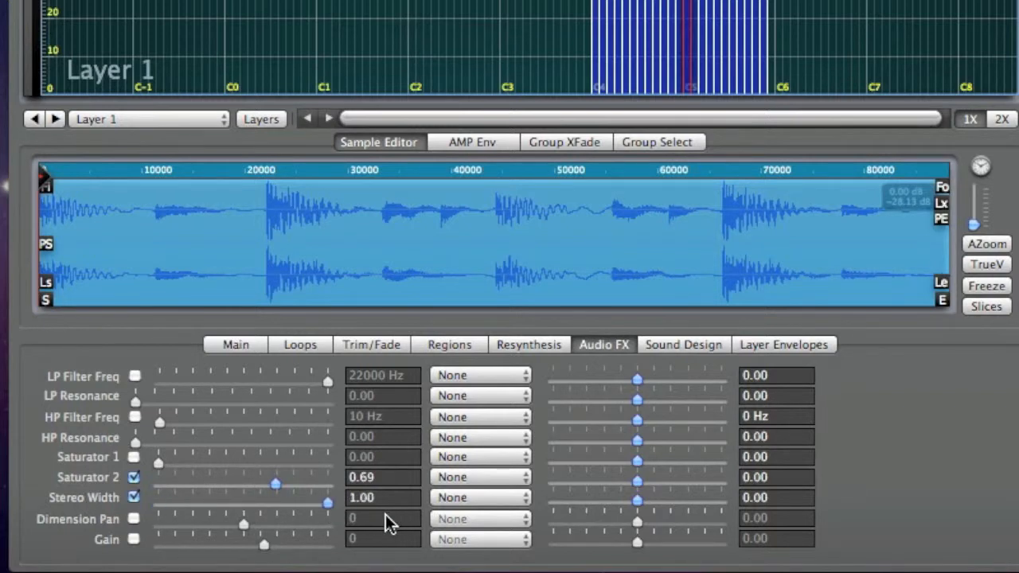
- Switch on Dimension Pan and raise it to about 21.05
left_click(133, 520)
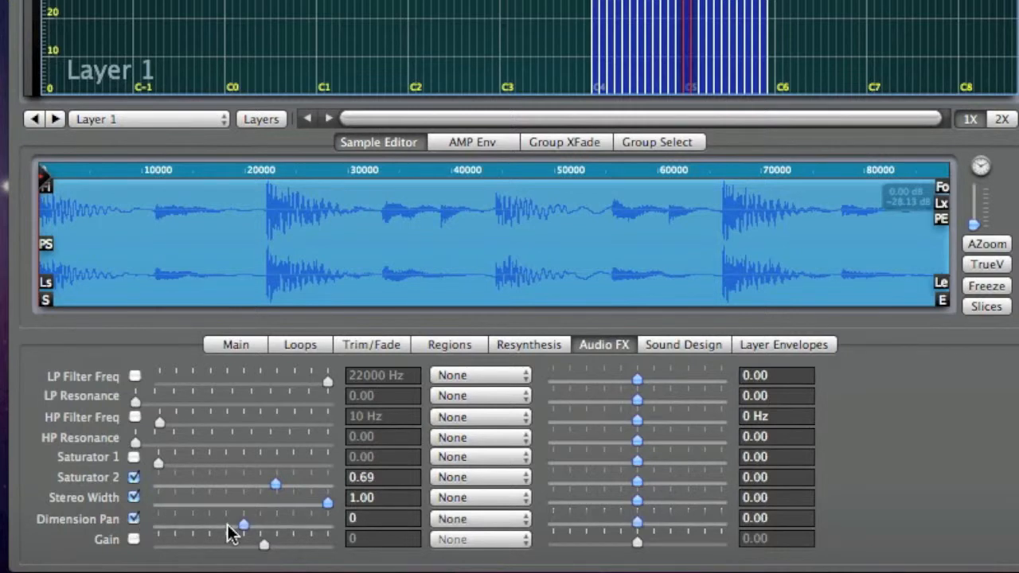
left_click_drag(242, 526, 254, 525)
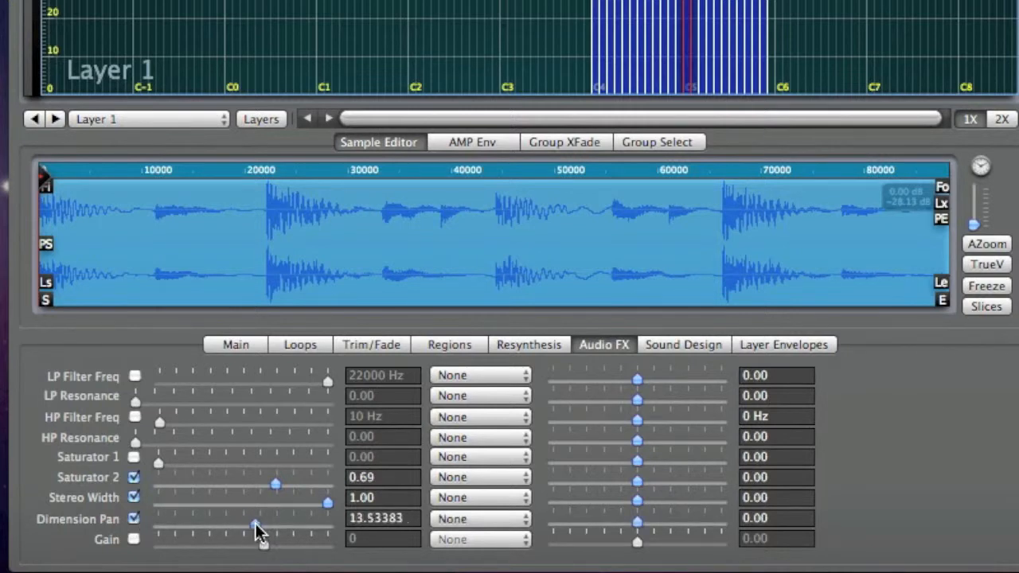
left_click_drag(254, 529, 264, 544)
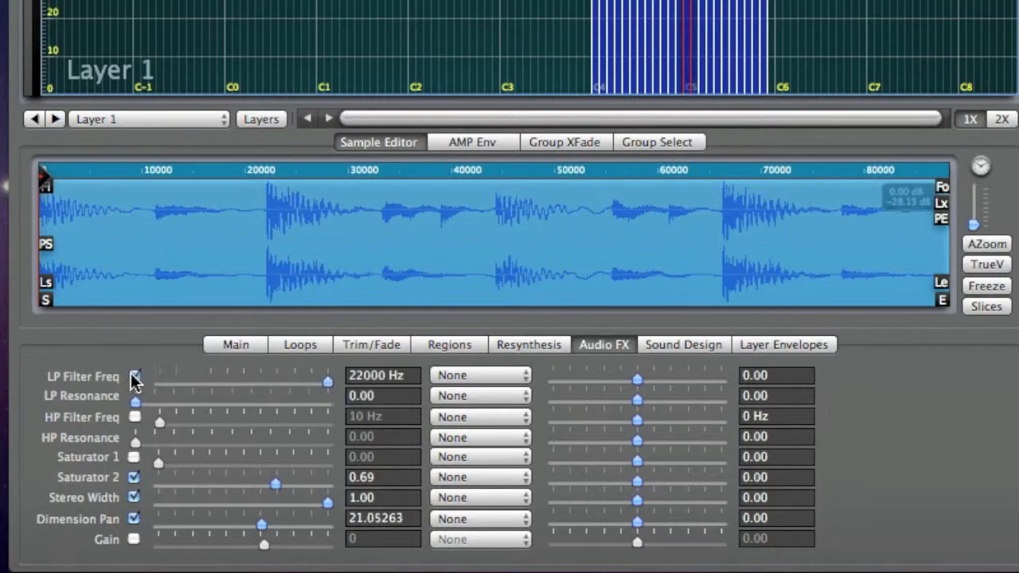
- Sweep the low-pass cutoff down to about 1.4 kHz, then settle near 2.8 kHz with resonance 0.71
left_click_drag(326, 382, 299, 382)
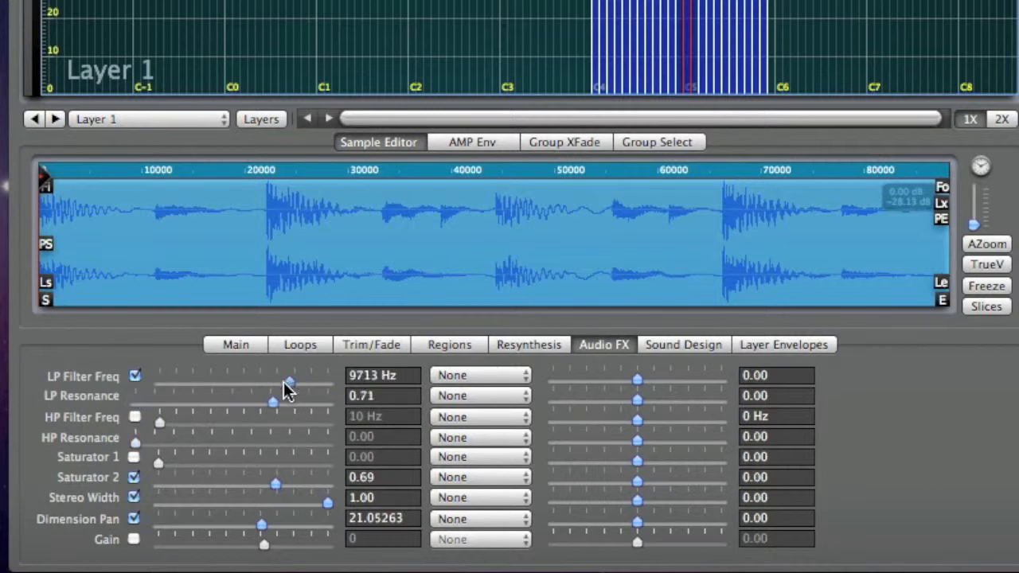
left_click_drag(287, 382, 223, 382)
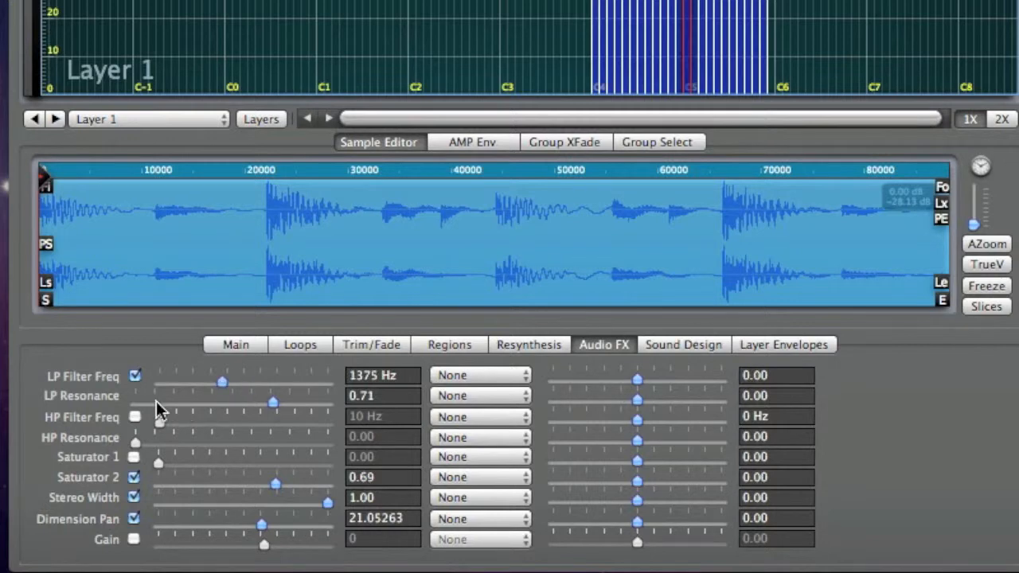
left_click_drag(221, 382, 242, 382)
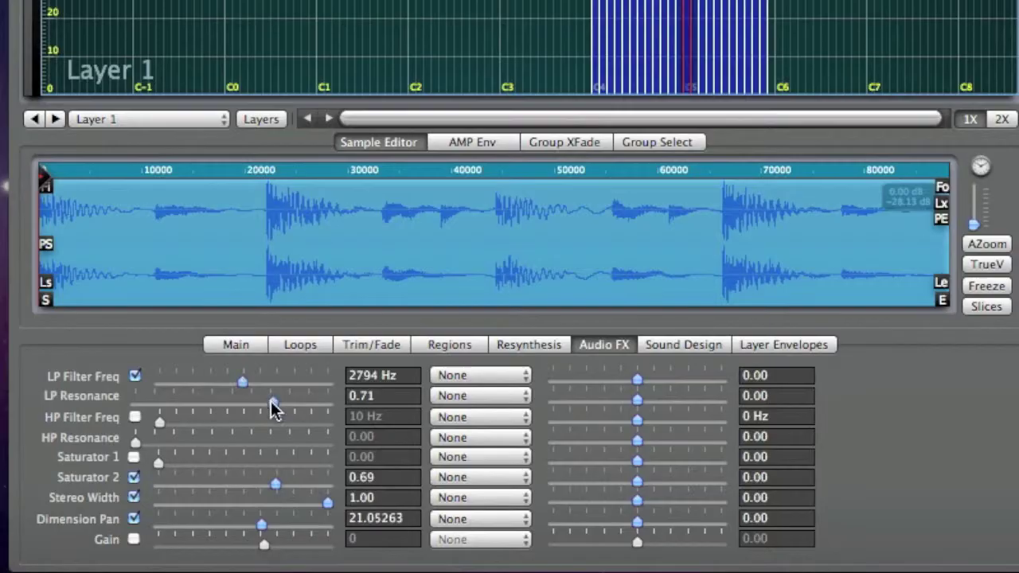